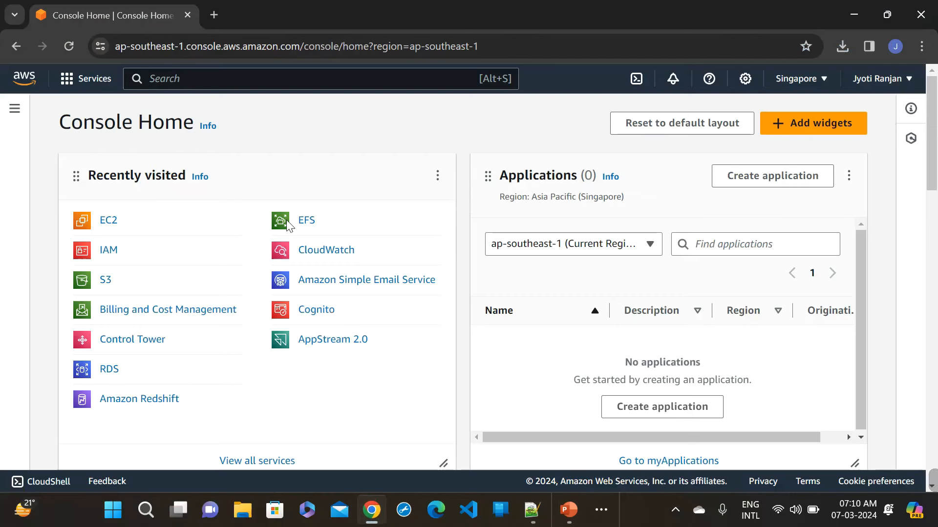
{"action": "mouse_move", "coordinate": [116, 224]}
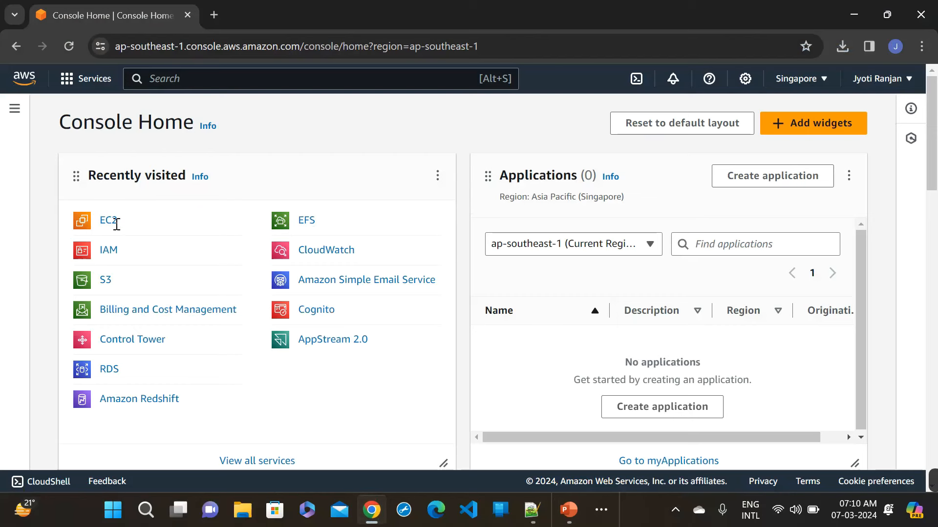
Step: Open EC2 from Recently visited, view the empty Instances list, and begin a launch
{"action": "left_click", "coordinate": [108, 220]}
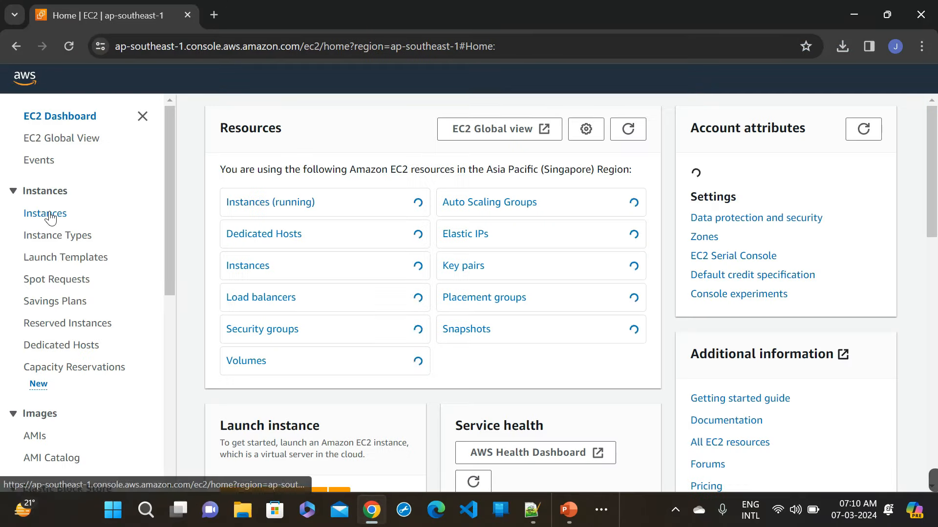
{"action": "left_click", "coordinate": [45, 214]}
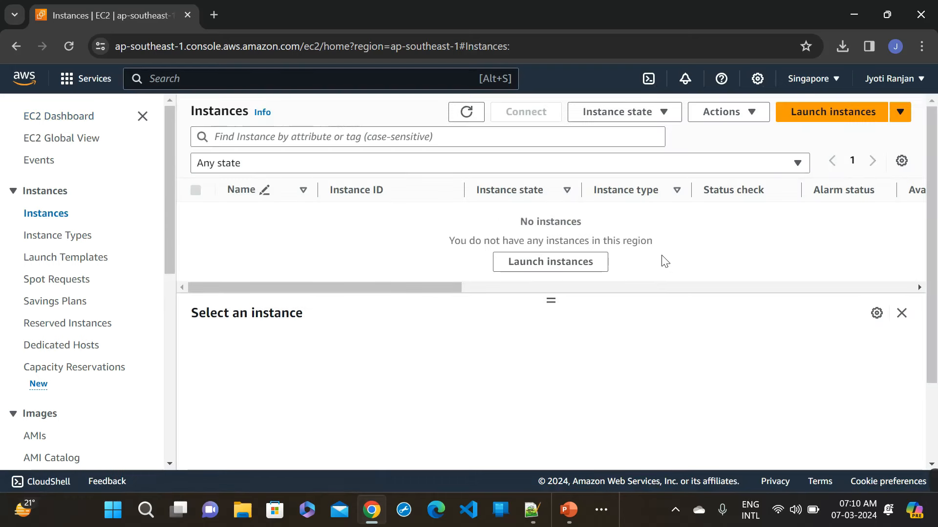
{"action": "left_click", "coordinate": [832, 112]}
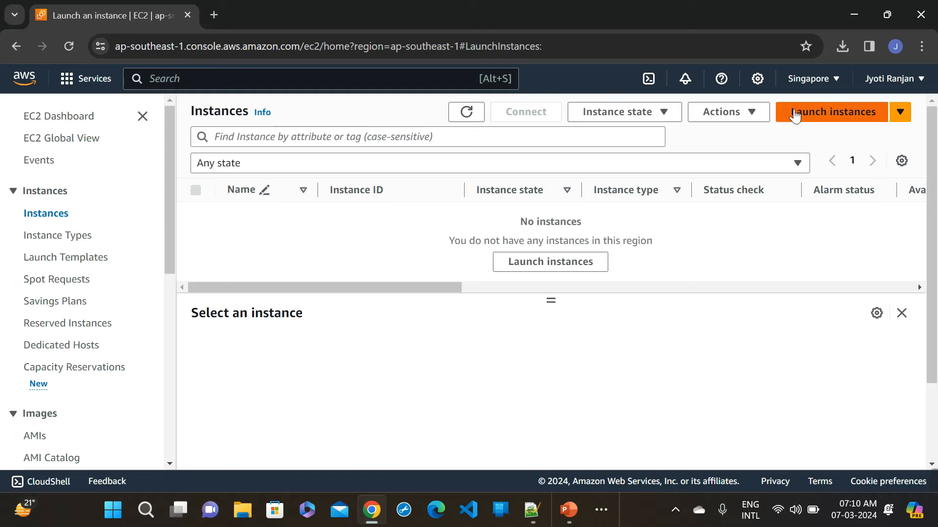
Step: Name the instance nginx and select the sing-powercloud key pair
{"action": "left_click", "coordinate": [831, 112]}
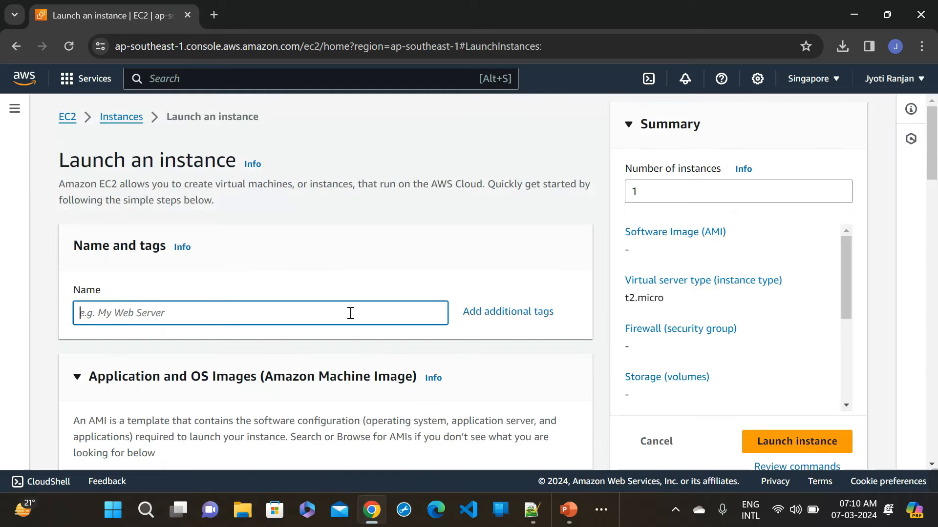
{"action": "type", "text": "nginx"}
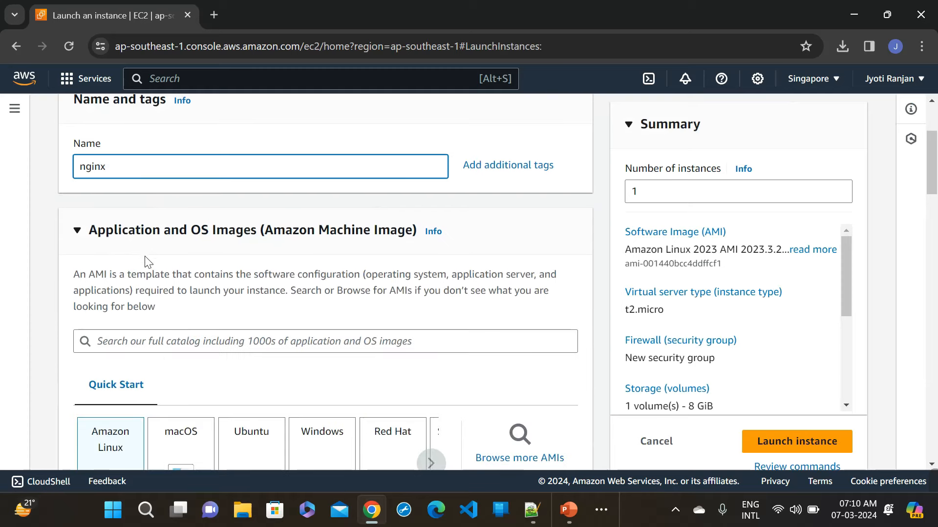
{"action": "scroll", "scroll_direction": "down", "scroll_amount": 3}
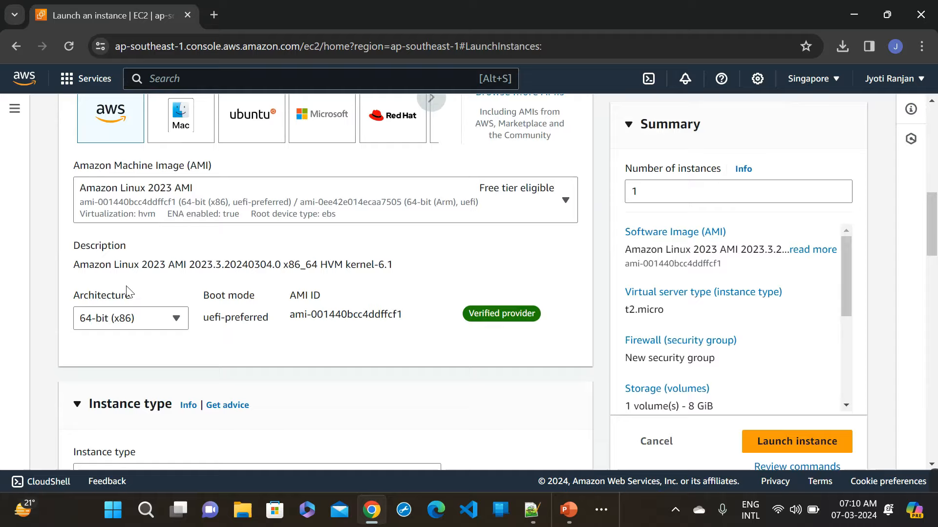
{"action": "scroll", "scroll_direction": "down", "scroll_amount": 3}
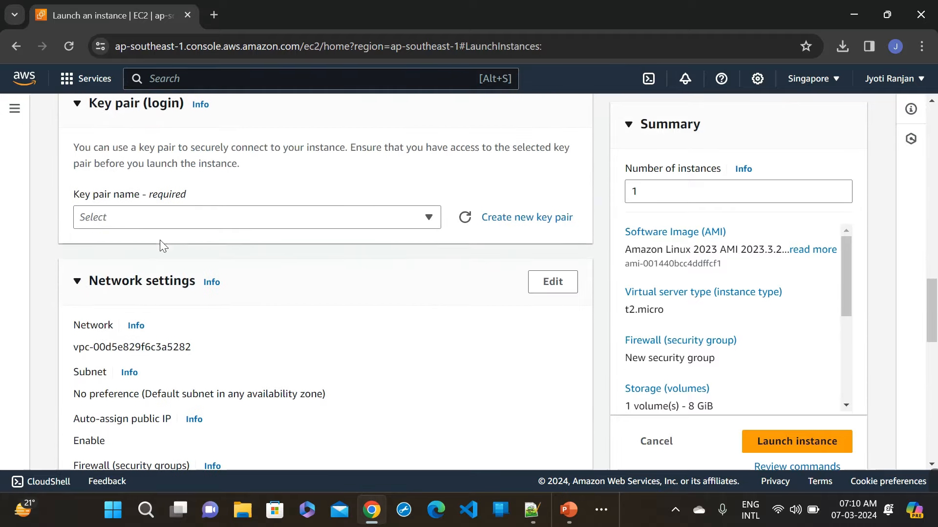
{"action": "left_click", "coordinate": [256, 216]}
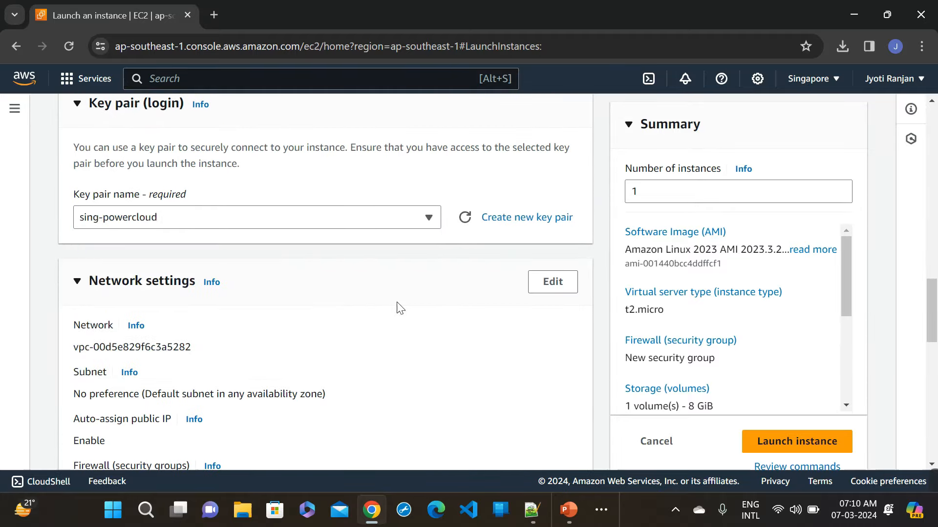
Step: Allow HTTPS traffic and scroll down to Advanced details user data
{"action": "scroll", "scroll_direction": "down", "scroll_amount": 3}
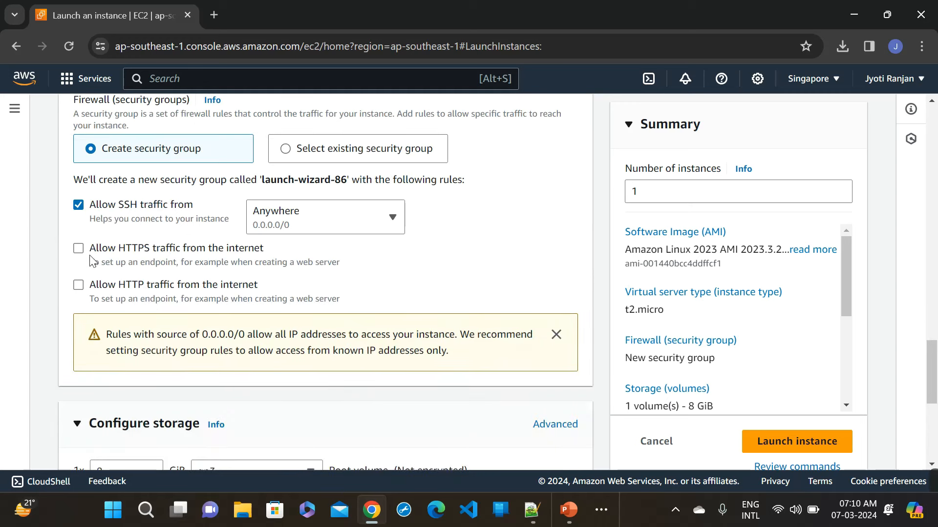
{"action": "left_click", "coordinate": [78, 248]}
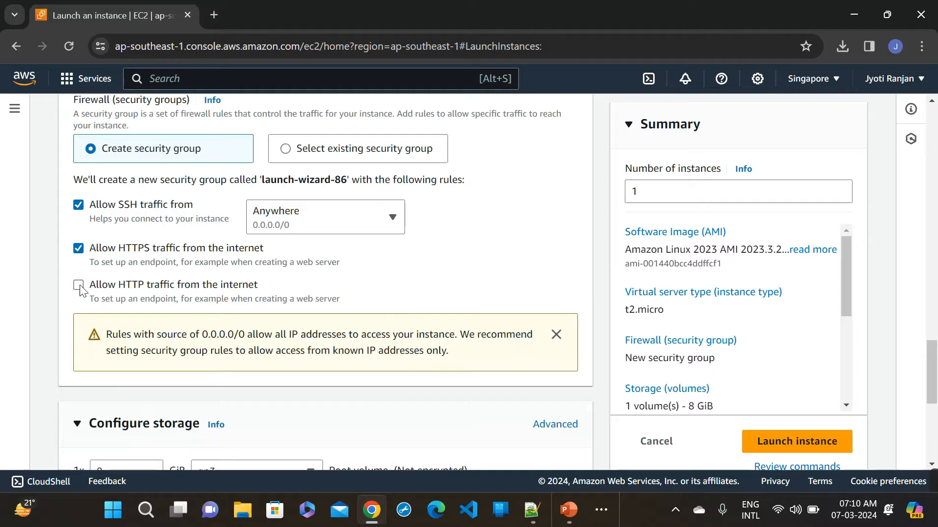
{"action": "scroll", "scroll_direction": "down", "scroll_amount": 3}
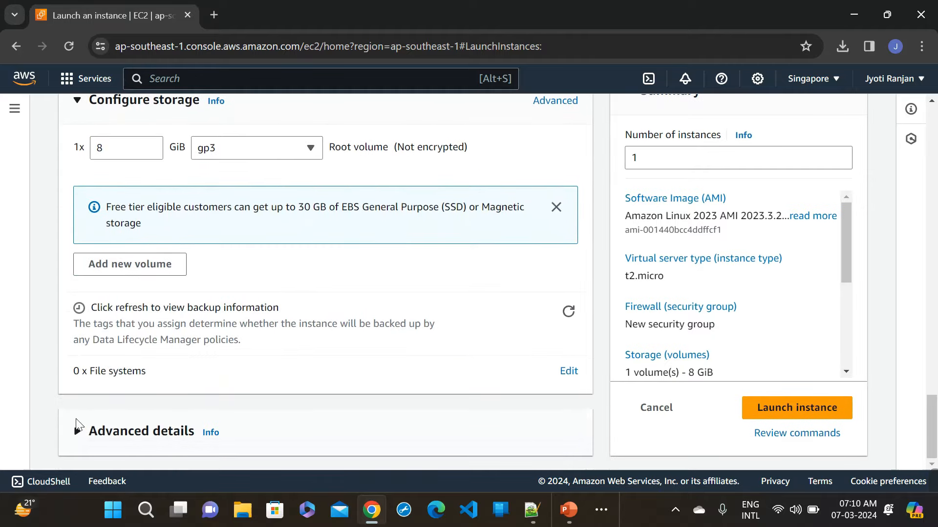
{"action": "scroll", "scroll_direction": "down", "scroll_amount": 3}
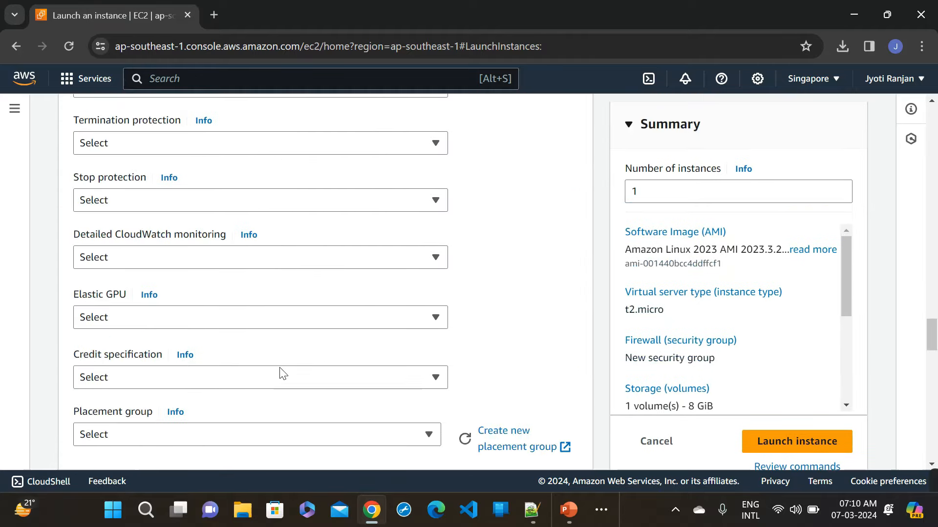
{"action": "scroll", "scroll_direction": "down", "scroll_amount": 3}
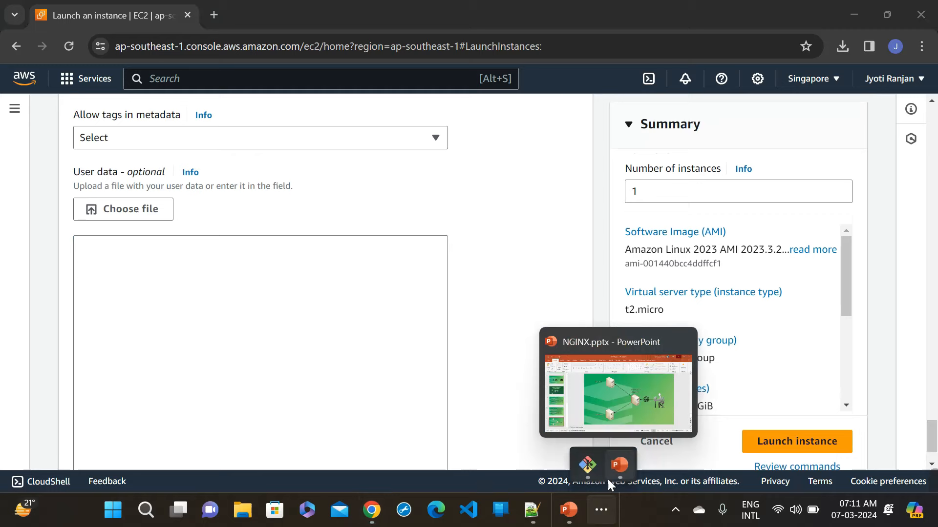
Step: Paste the nginx install script into User data, adding sudo before the yum update and install lines
{"action": "left_click", "coordinate": [531, 510]}
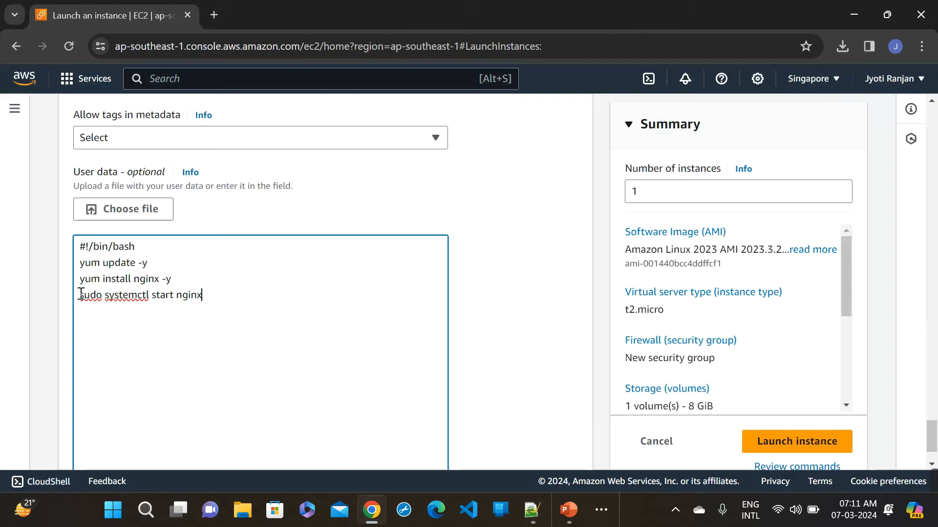
{"action": "double_click", "coordinate": [90, 295]}
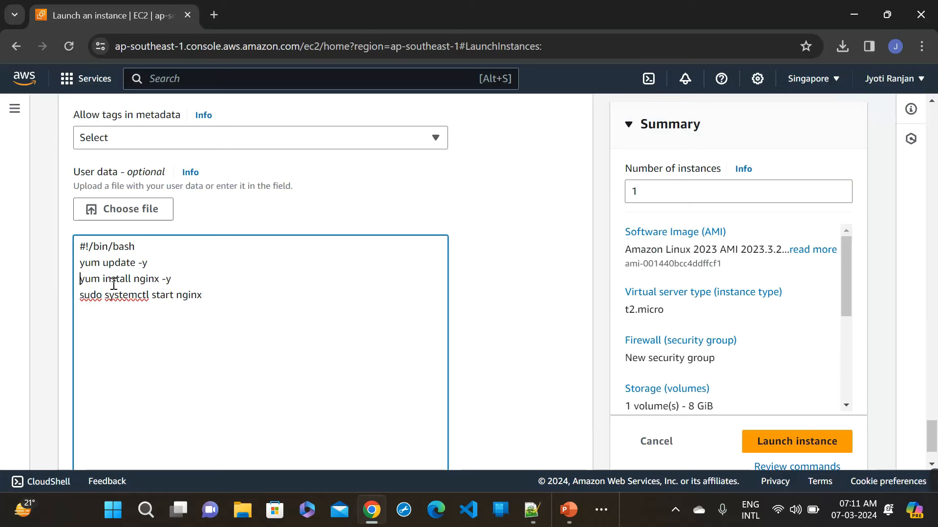
{"action": "type", "text": "sudo"}
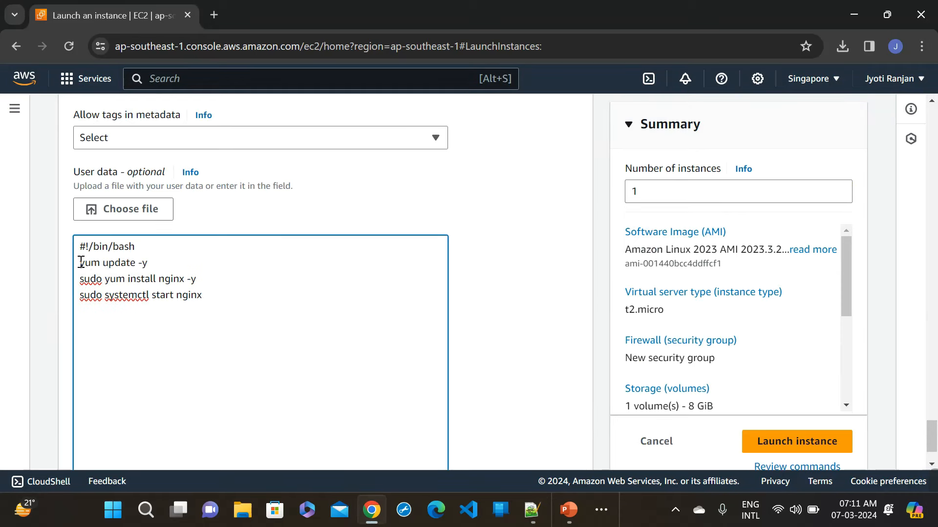
{"action": "type", "text": "sudo"}
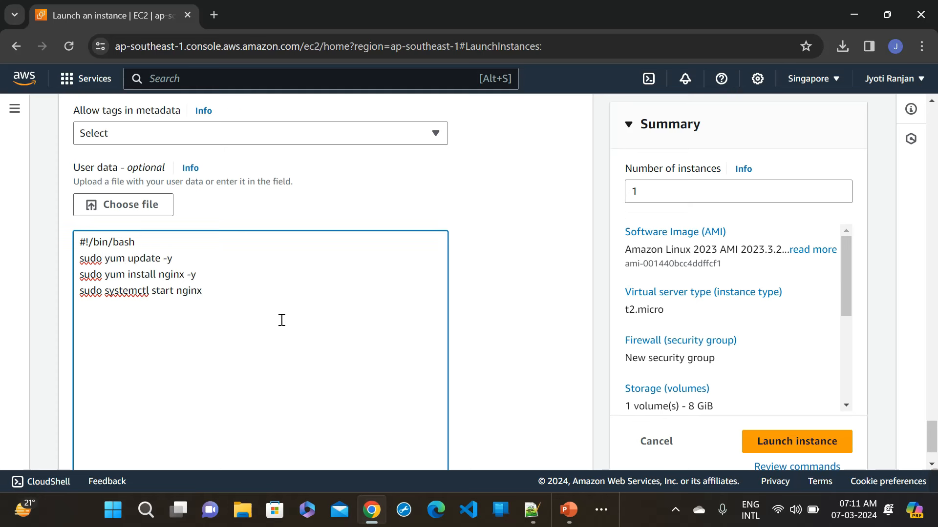
{"action": "scroll", "scroll_direction": "down", "scroll_amount": 3}
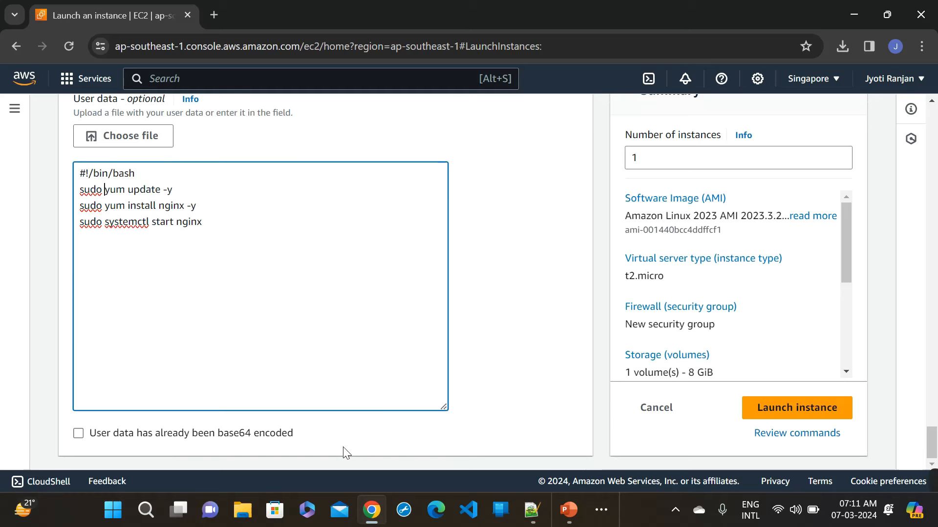
{"action": "mouse_move", "coordinate": [784, 419]}
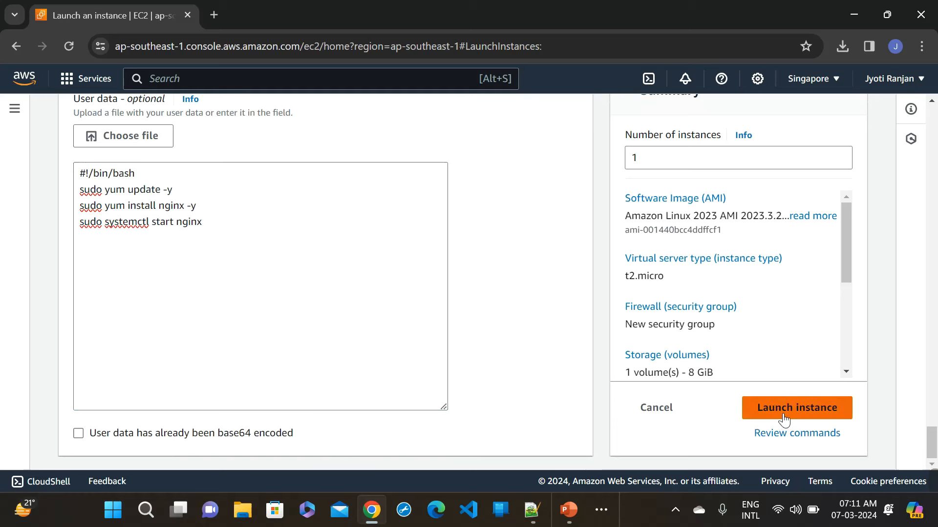
Step: Launch the nginx instance, refresh until Running, and copy its public IPv4 address
{"action": "left_click", "coordinate": [796, 408]}
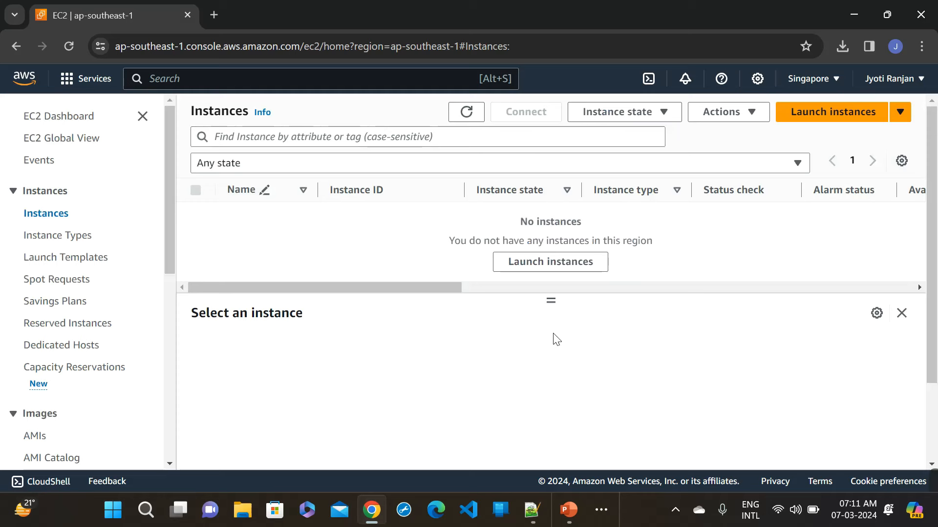
{"action": "left_click", "coordinate": [466, 112]}
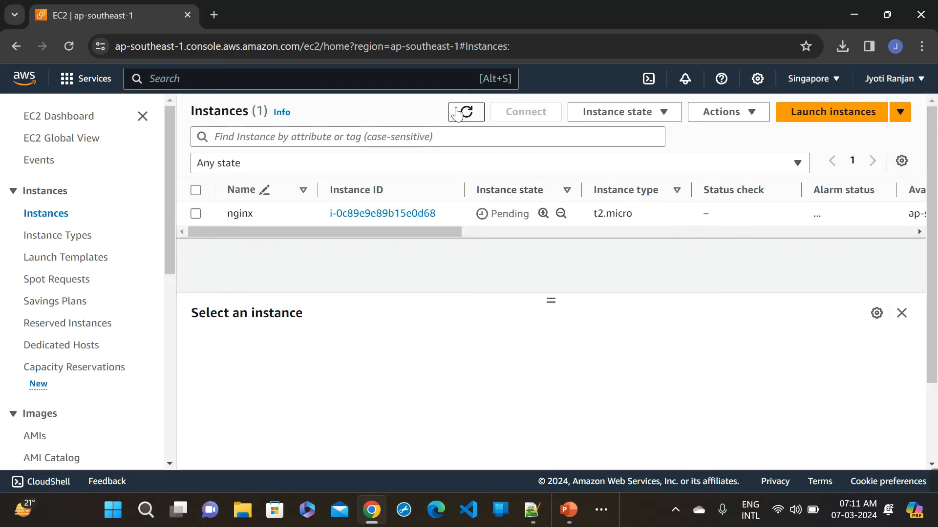
{"action": "left_click", "coordinate": [466, 112]}
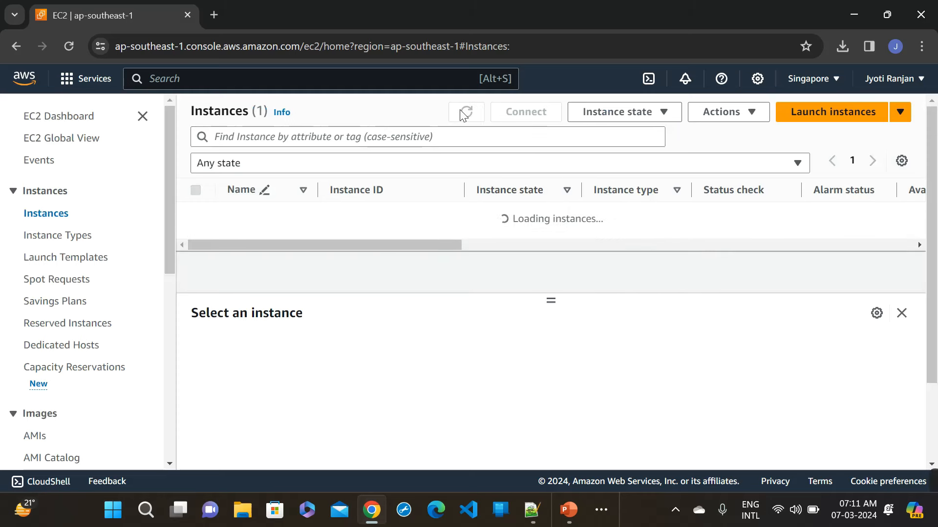
{"action": "left_click", "coordinate": [466, 111]}
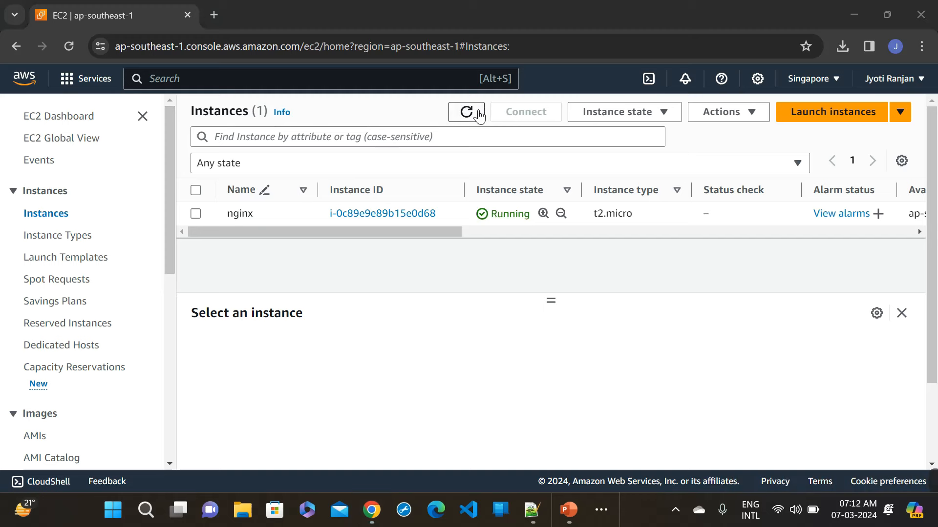
{"action": "left_click", "coordinate": [466, 111]}
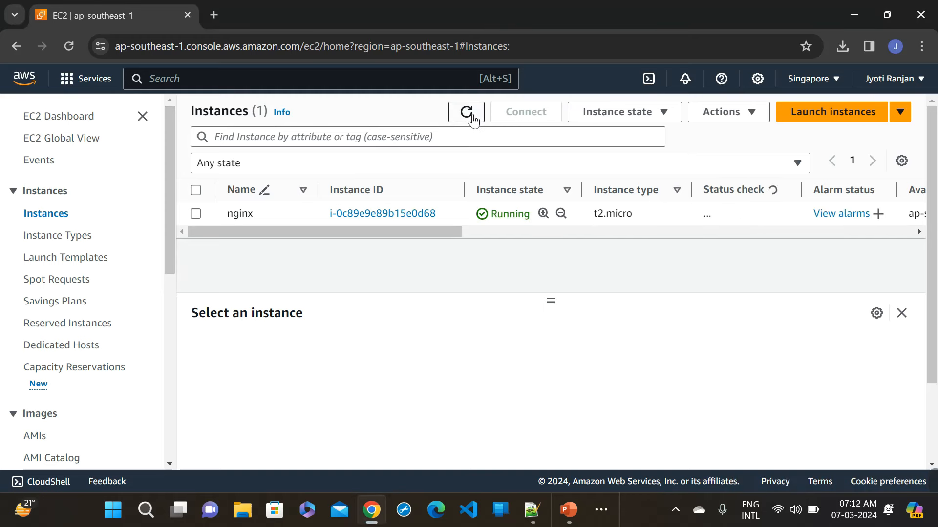
{"action": "left_click", "coordinate": [195, 214]}
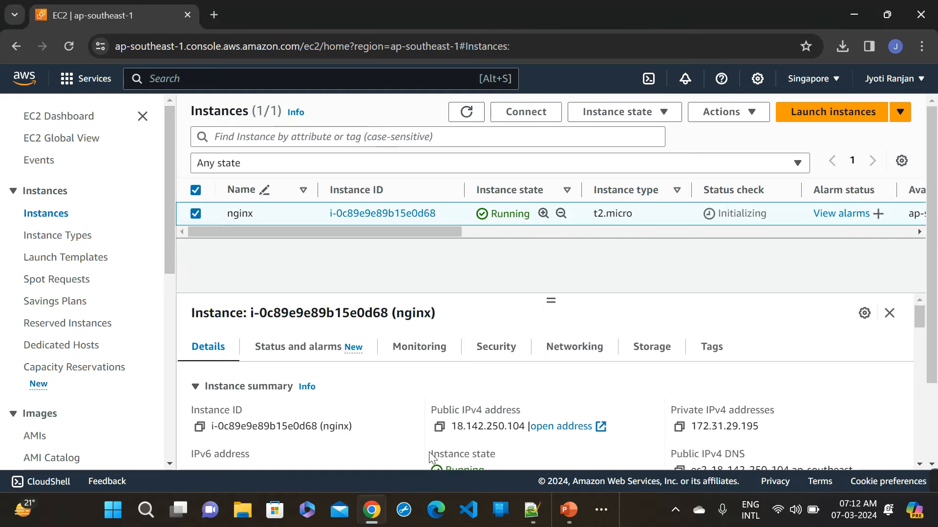
{"action": "left_click", "coordinate": [439, 427]}
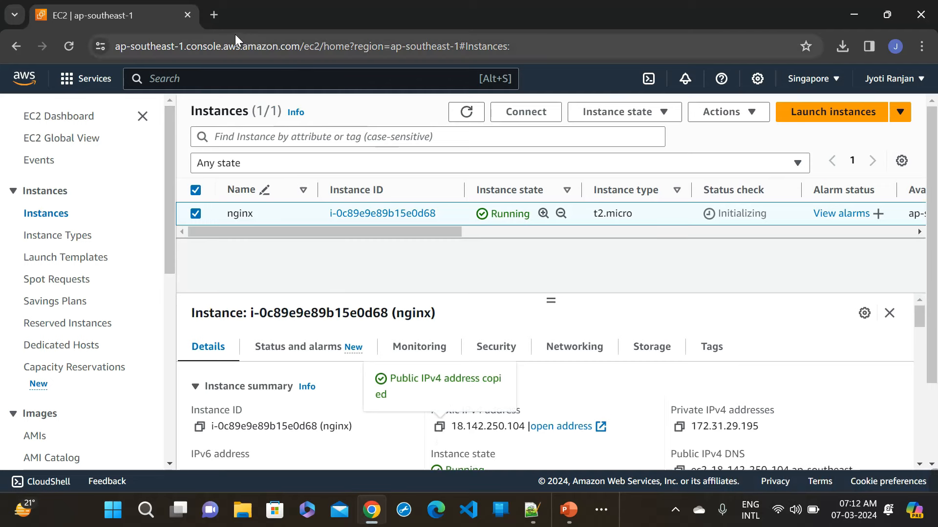
Step: Load 18.142.250.104 in a new tab, reload after connection refused, then return to EC2
{"action": "type", "text": "18.142.250.104"}
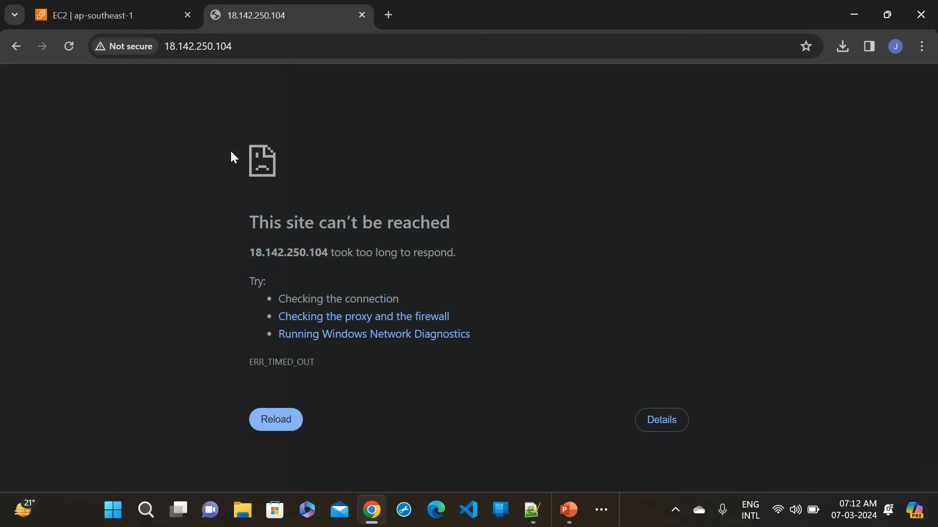
{"action": "left_click", "coordinate": [275, 419]}
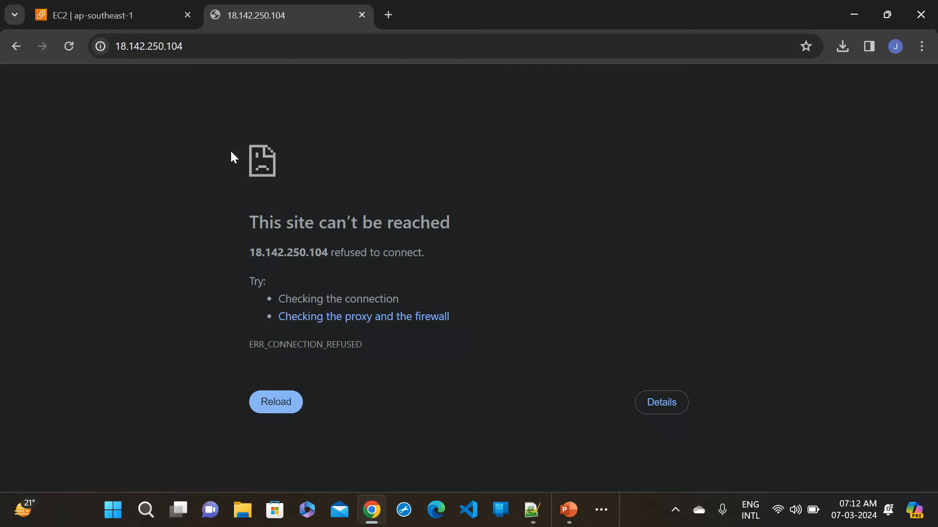
{"action": "mouse_move", "coordinate": [230, 99]}
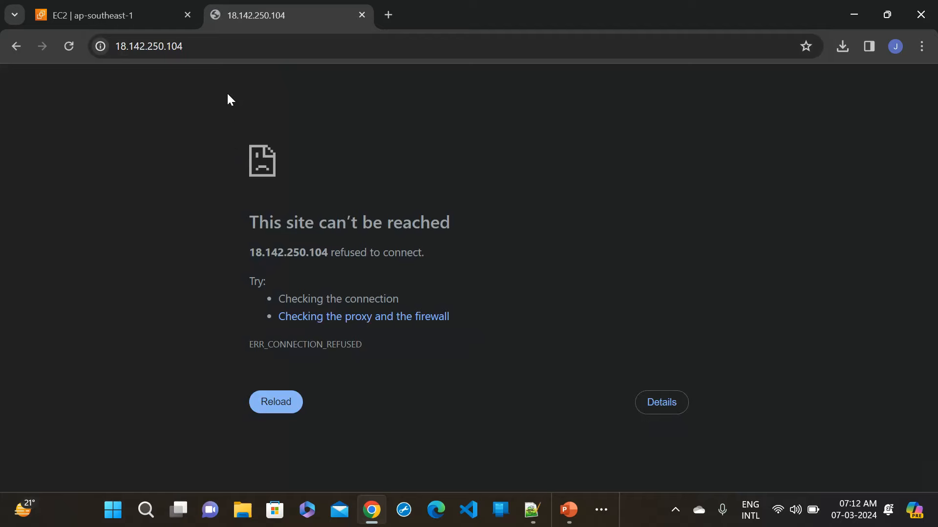
{"action": "left_click", "coordinate": [90, 16]}
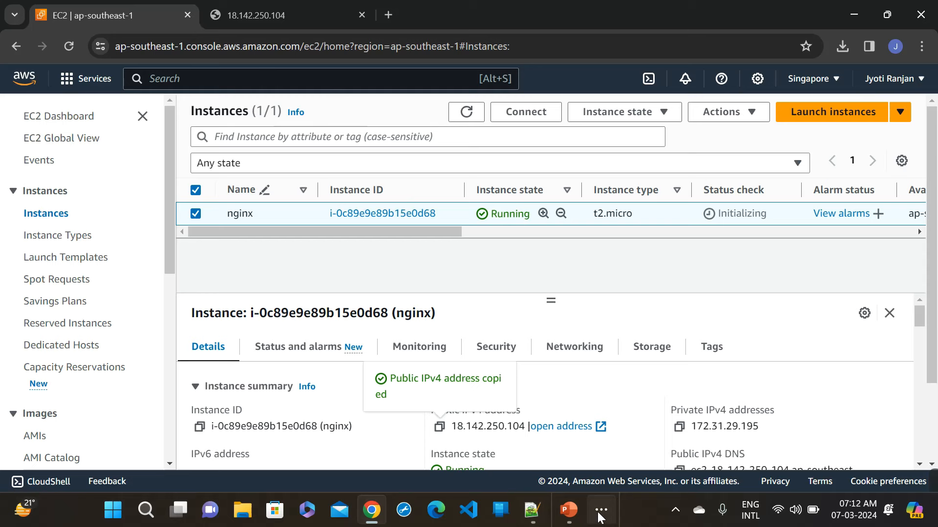
{"action": "left_click", "coordinate": [567, 510]}
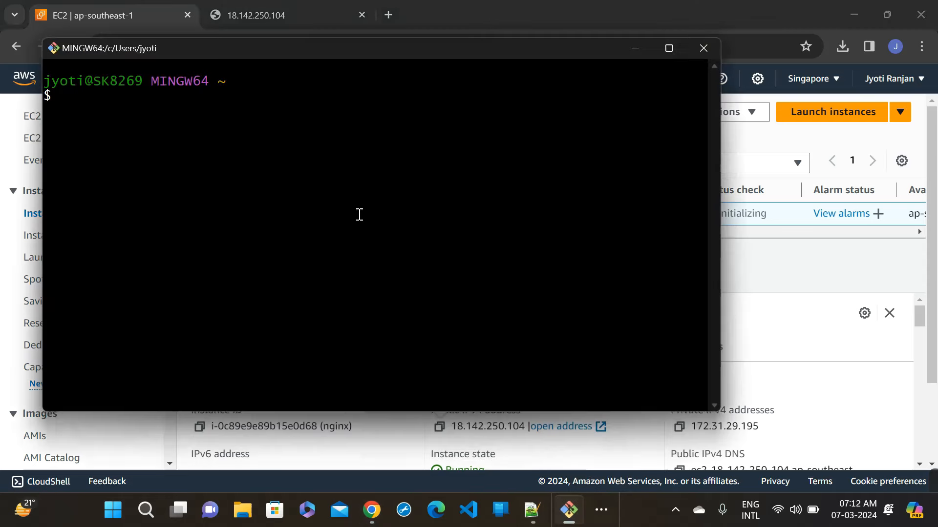
{"action": "type", "text": "ssh -i /c/Users/jyoti/Downloads/sing-powercloud.pem ubuntu@175.41.156.134"}
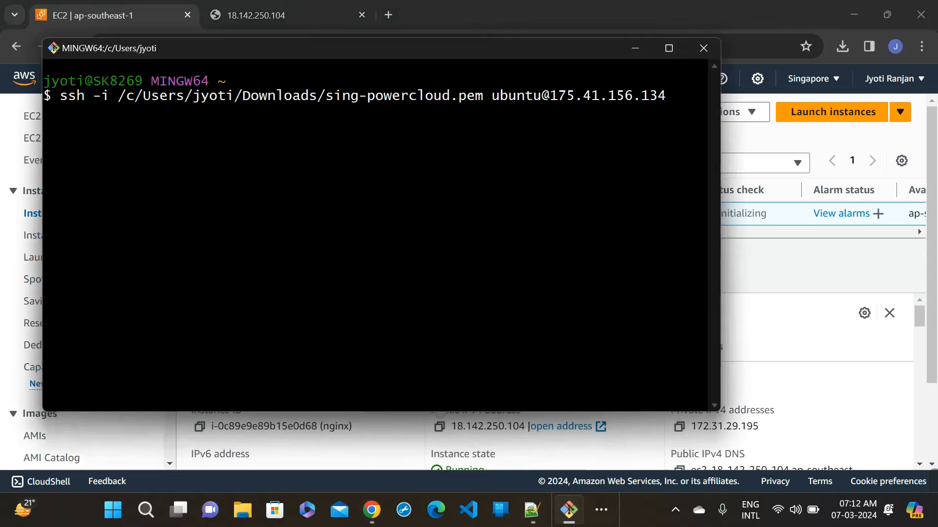
{"action": "key", "text": "Backspace"}
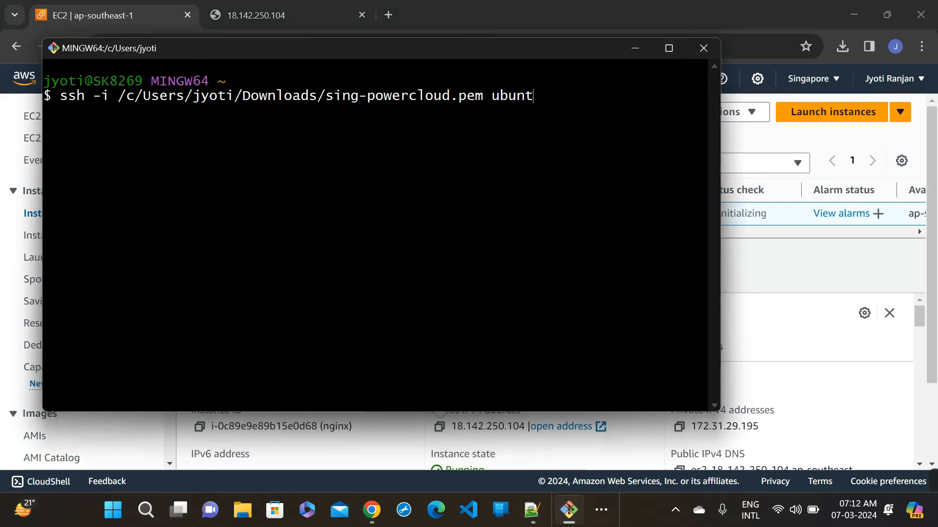
{"action": "type", "text": "ec2-user@18.143.171.17"}
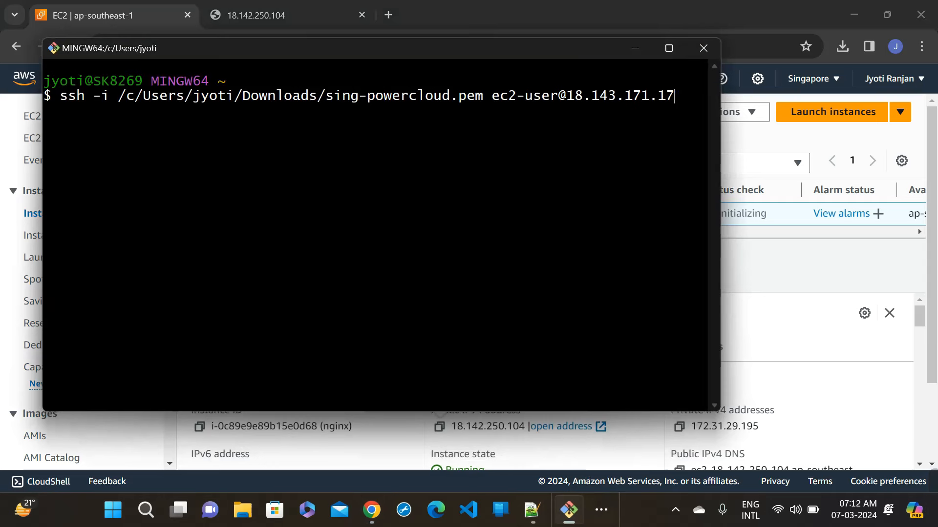
{"action": "key", "text": "Backspace"}
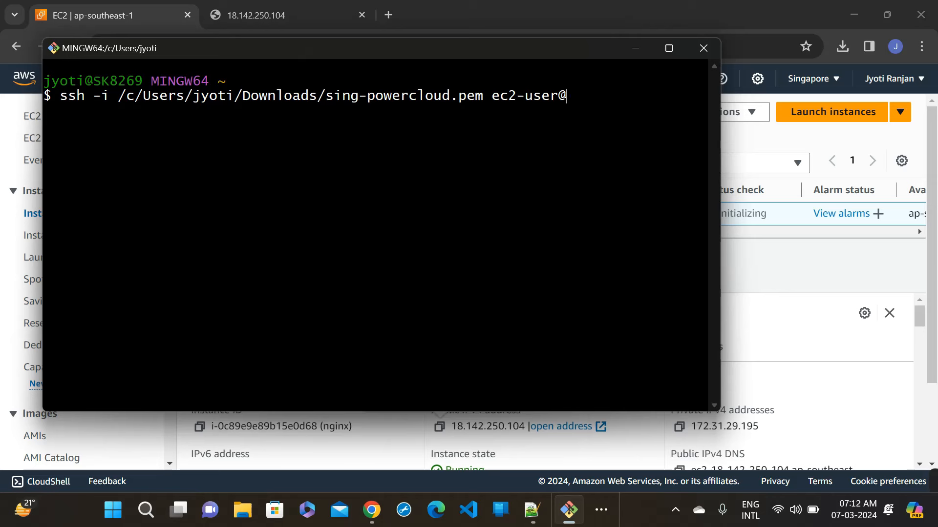
{"action": "type", "text": "18.142.250.104"}
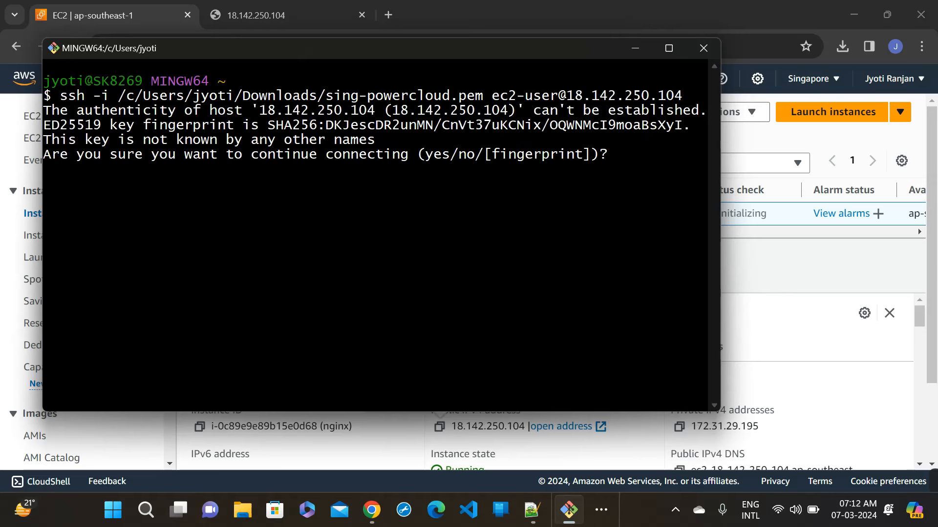
{"action": "type", "text": "yes"}
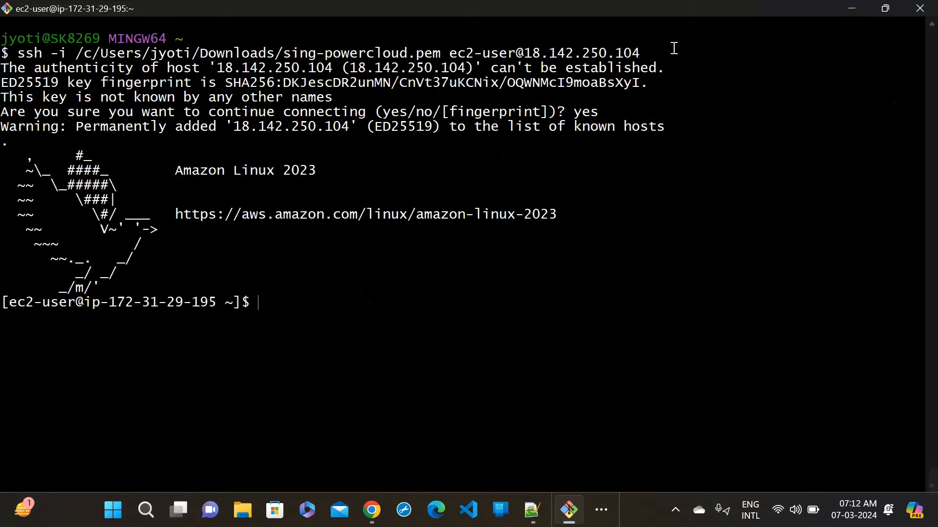
Step: Change into the /etc/nginx/ directory on the instance
{"action": "type", "text": "cd"}
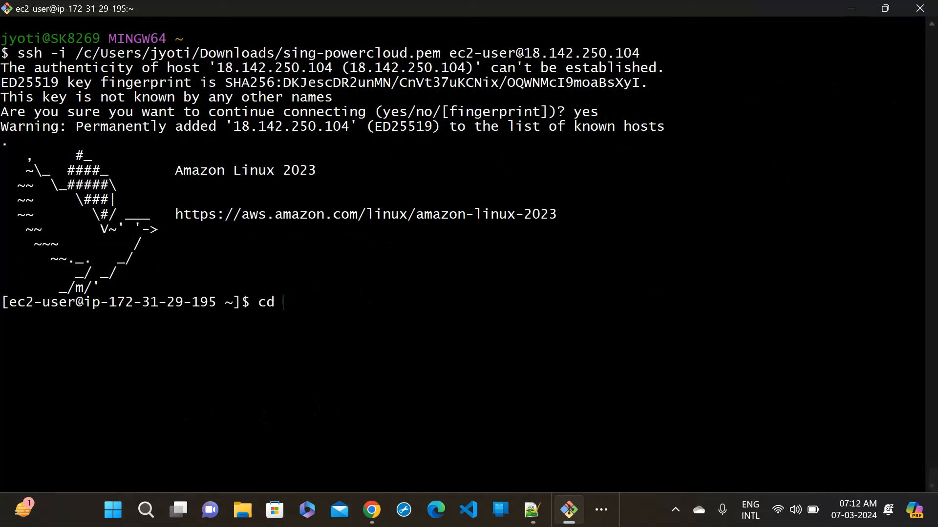
{"action": "type", "text": "/etc/"}
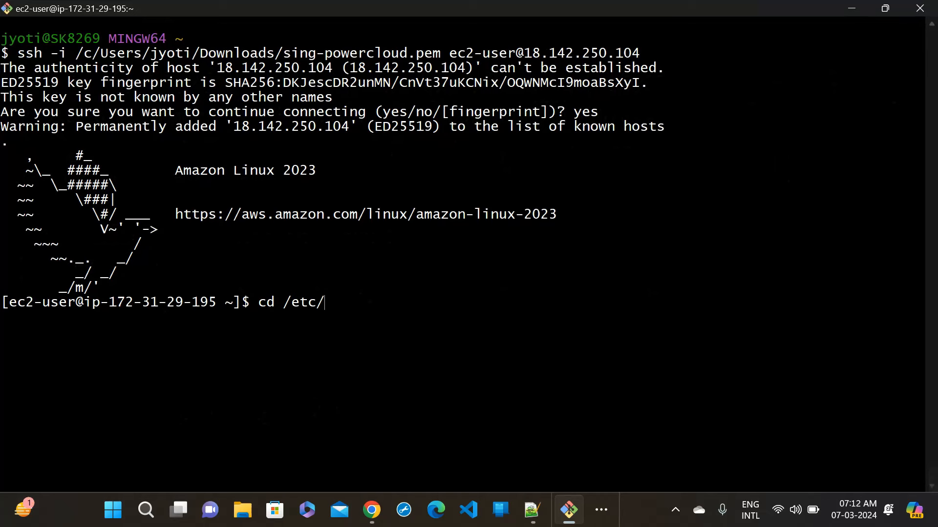
{"action": "type", "text": "nginx/"}
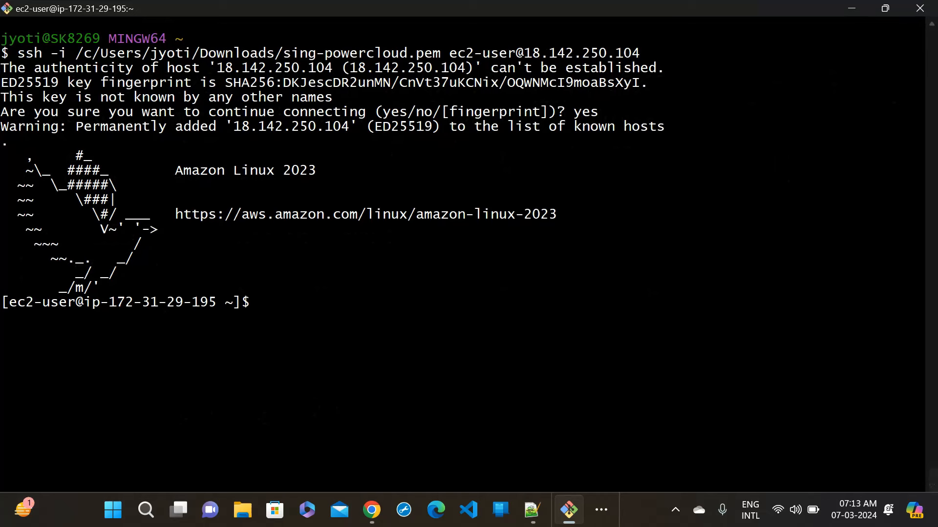
Step: Enter sudo systemctl start nginx to start the nginx service
{"action": "type", "text": "suo"}
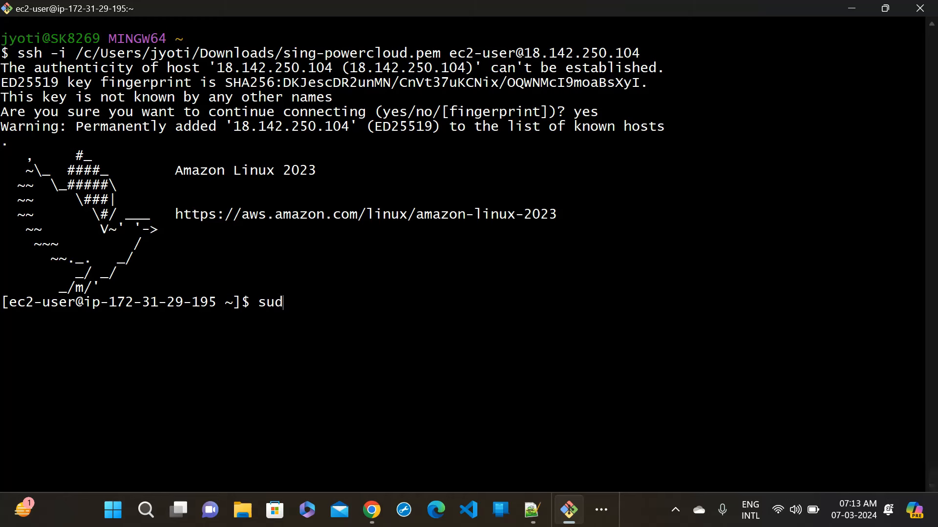
{"action": "type", "text": "o"}
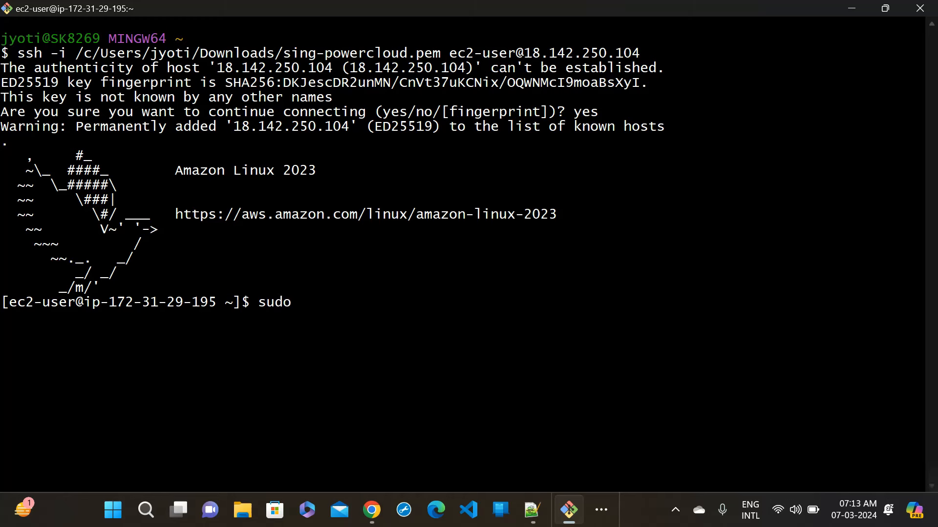
{"action": "type", "text": "sy"}
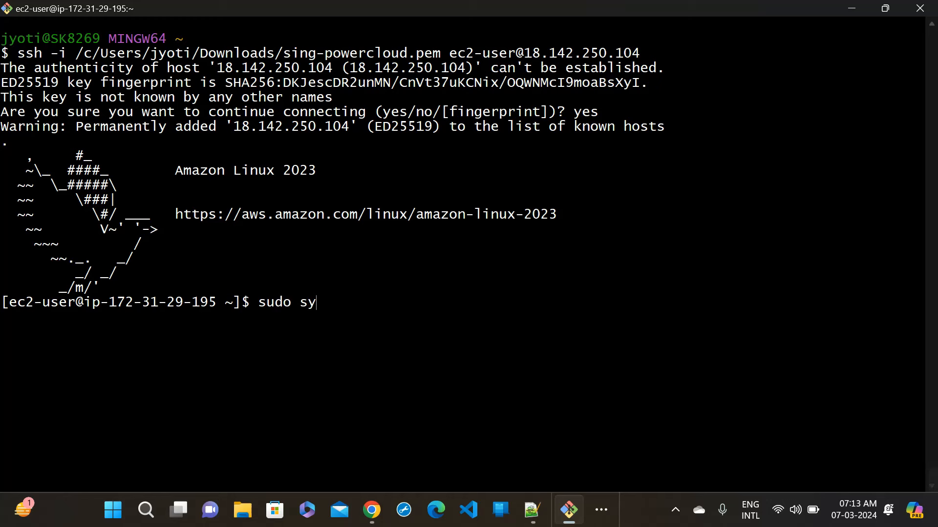
{"action": "type", "text": "s"}
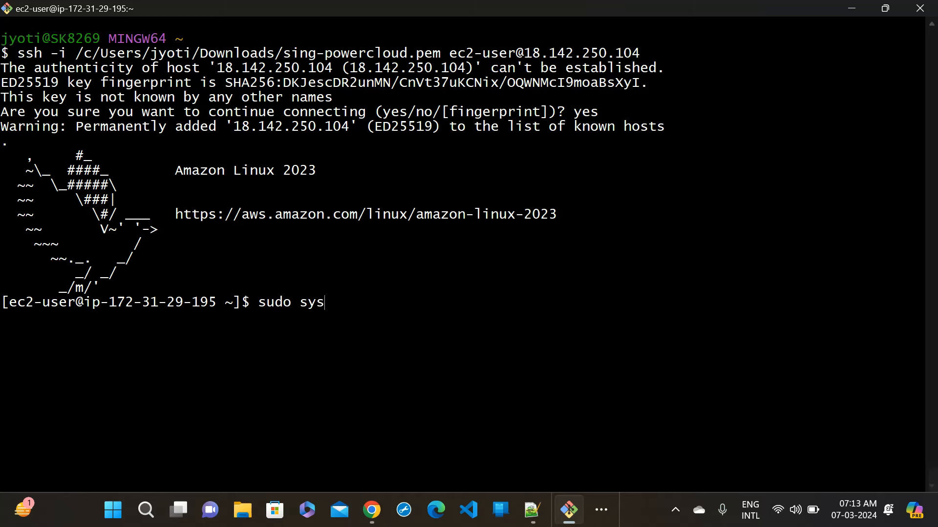
{"action": "type", "text": "t"}
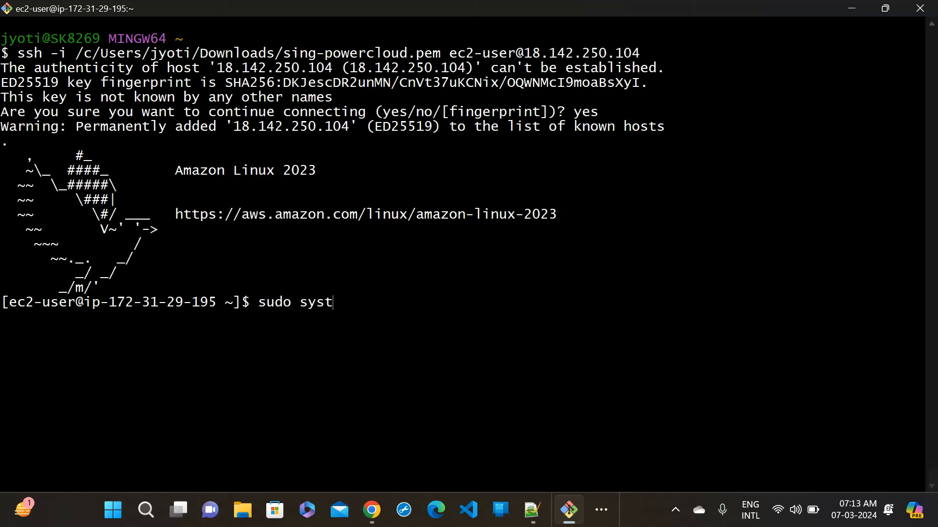
{"action": "type", "text": "emct"}
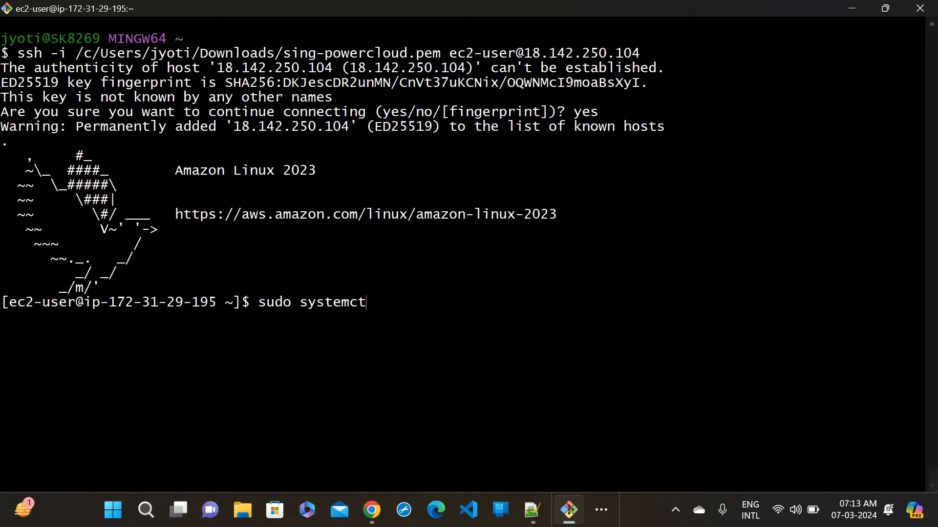
{"action": "type", "text": "l sta"}
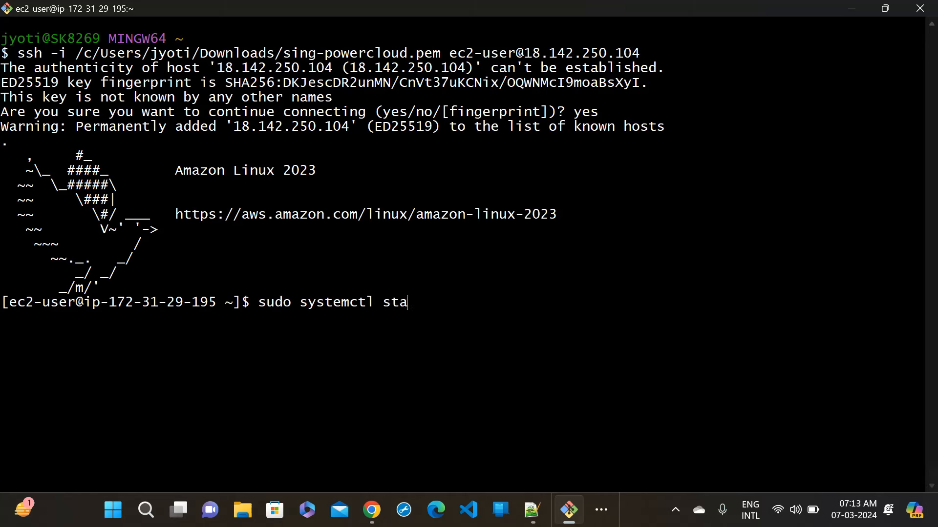
{"action": "type", "text": "rt n"}
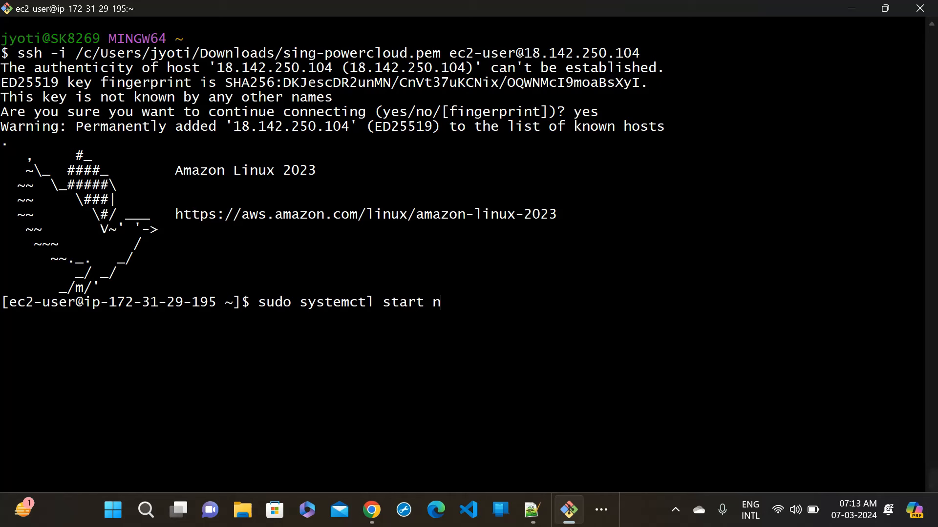
{"action": "type", "text": "gi"}
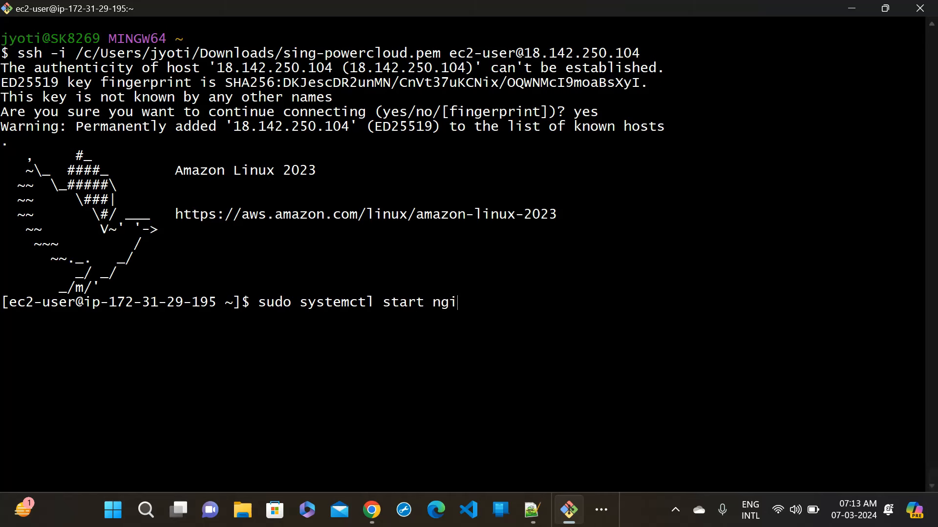
{"action": "type", "text": "nx"}
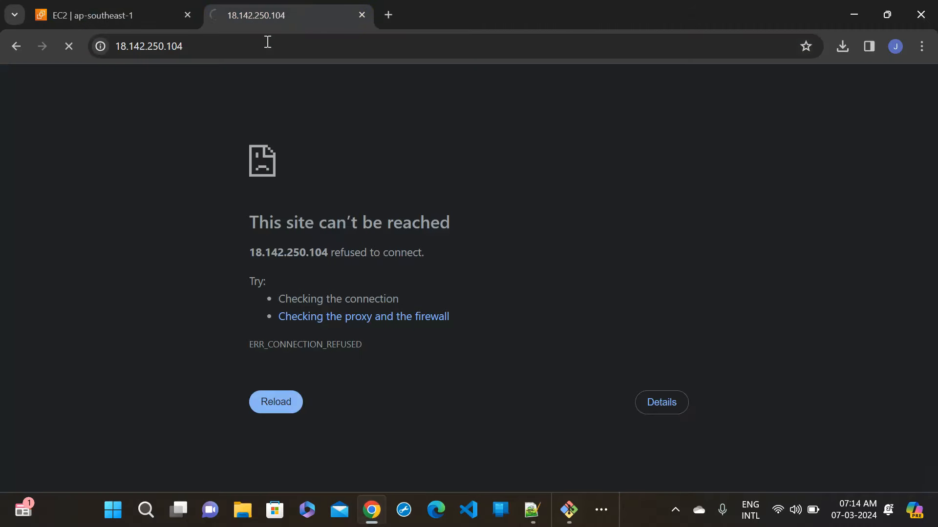
Step: Reload the instance address to see the nginx welcome page, then begin another launch
{"action": "left_click", "coordinate": [276, 402]}
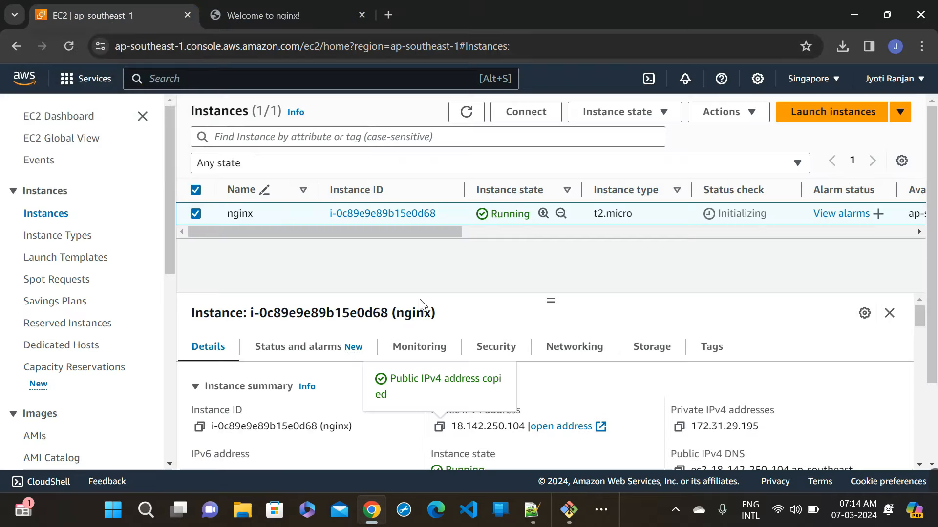
{"action": "left_click", "coordinate": [195, 213]}
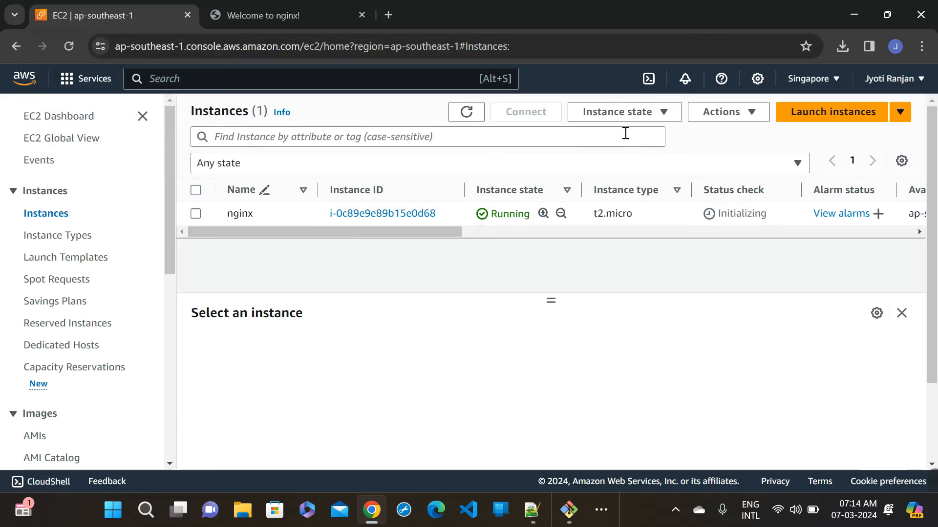
{"action": "left_click", "coordinate": [831, 112]}
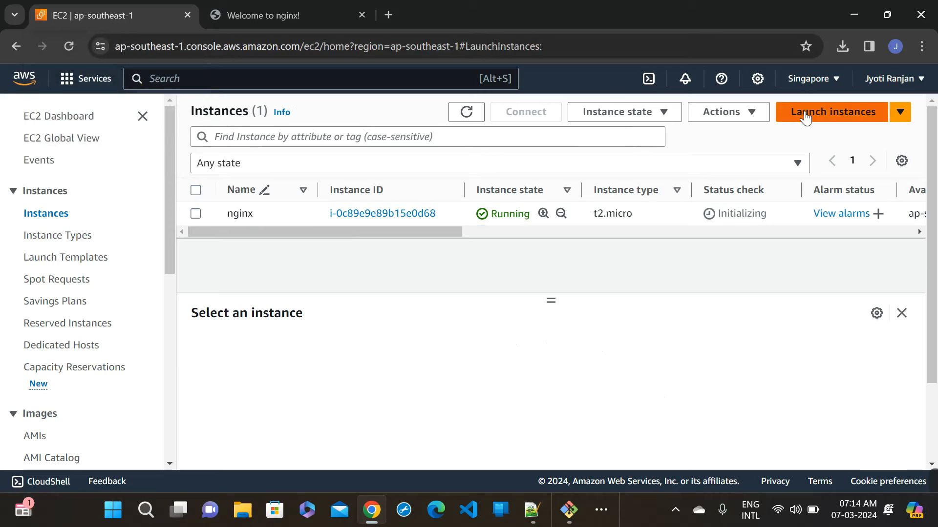
Step: Name the new instance LB and confirm the key pair selection
{"action": "left_click", "coordinate": [832, 112]}
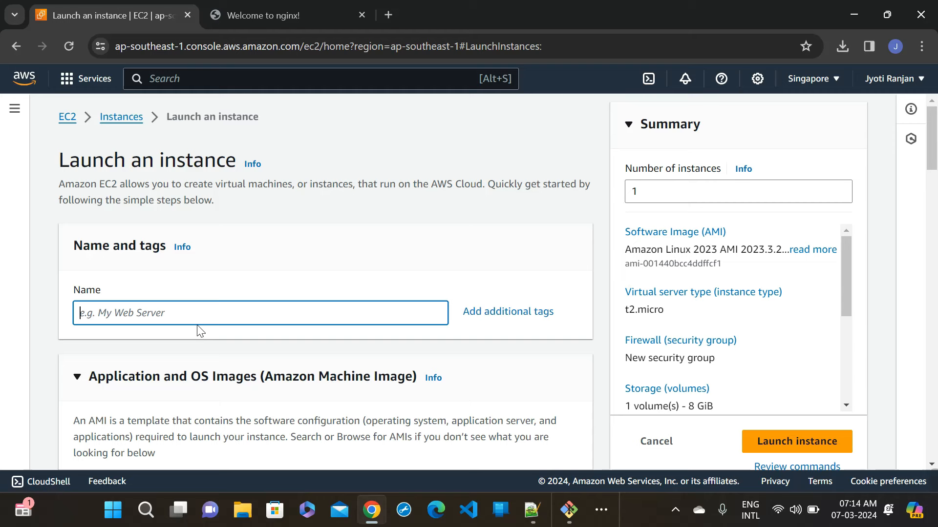
{"action": "type", "text": "LB"}
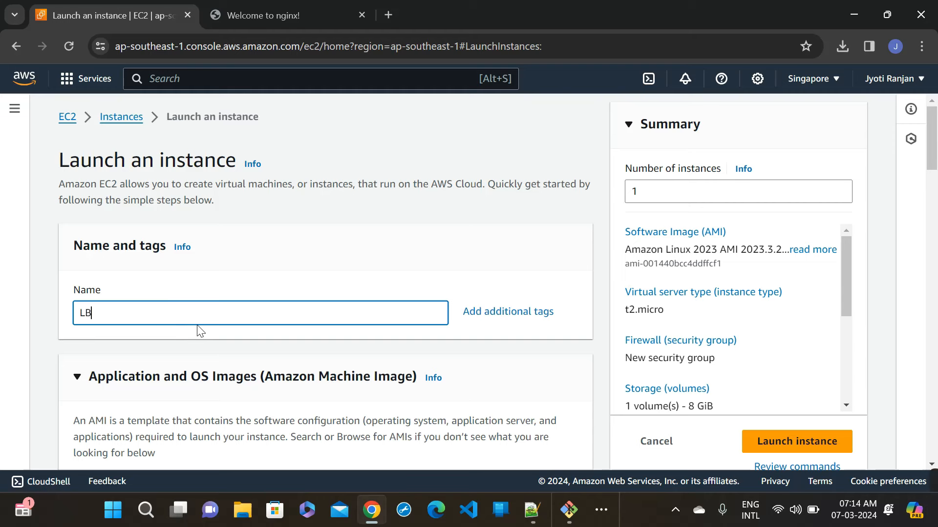
{"action": "scroll", "scroll_direction": "down", "scroll_amount": 3}
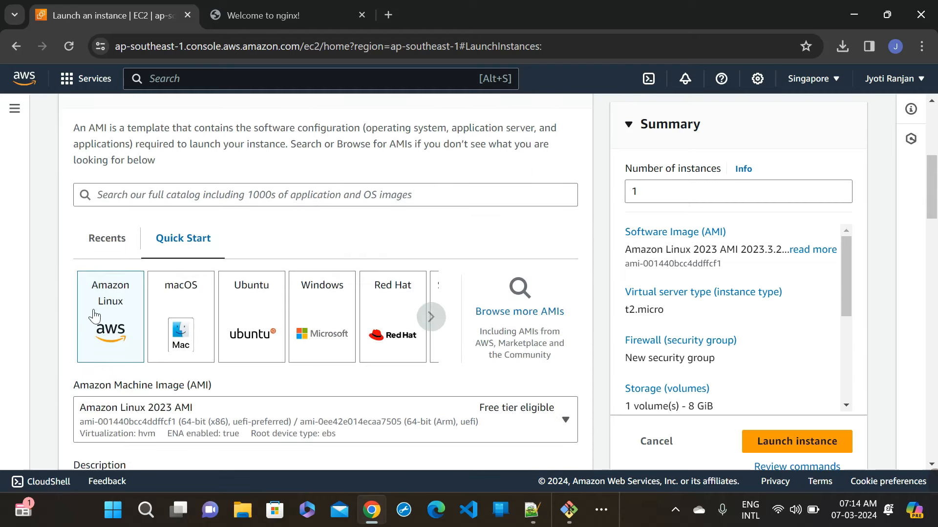
{"action": "scroll", "scroll_direction": "down", "scroll_amount": 3}
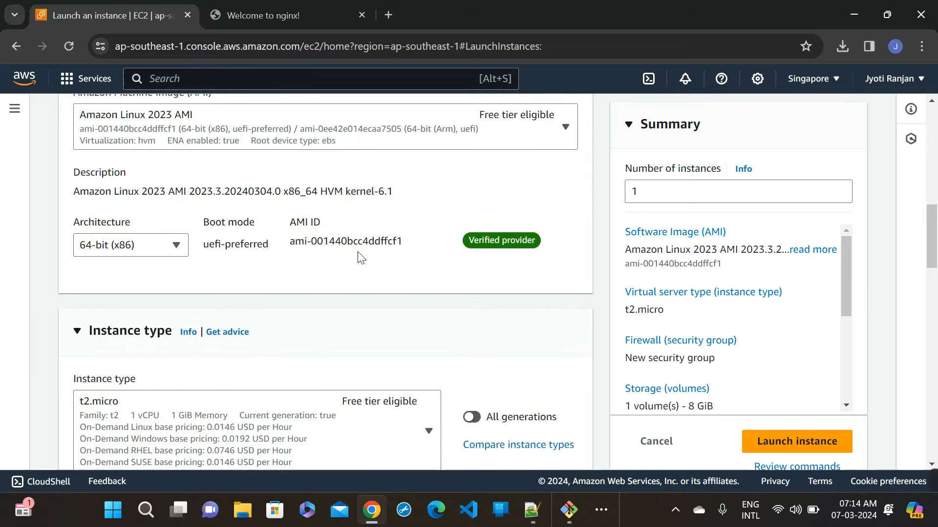
{"action": "left_click", "coordinate": [256, 290]}
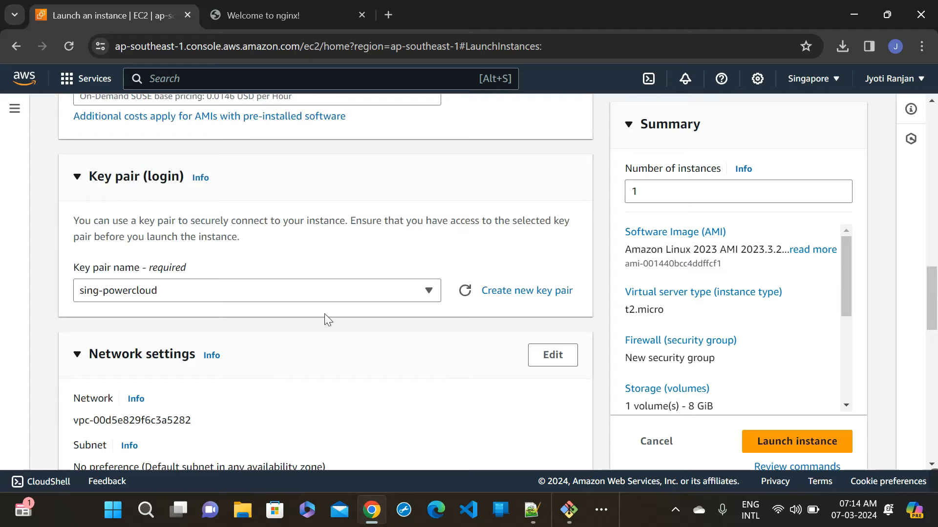
Step: Allow HTTPS traffic and scroll down to Advanced details
{"action": "scroll", "scroll_direction": "down", "scroll_amount": 3}
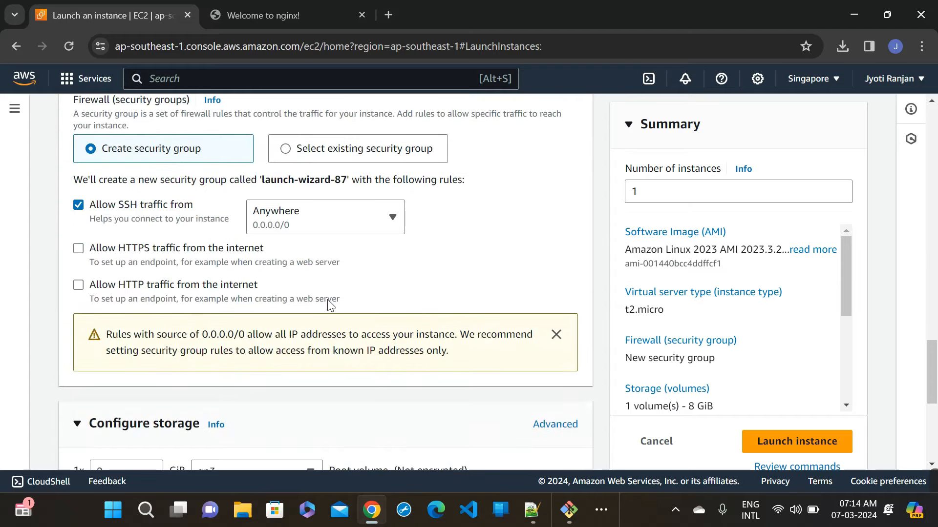
{"action": "left_click", "coordinate": [79, 248]}
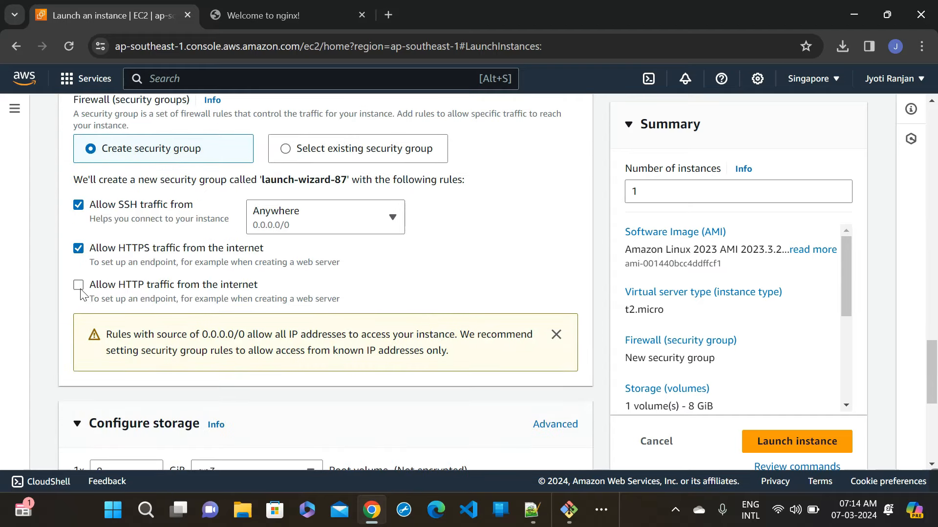
{"action": "scroll", "scroll_direction": "down", "scroll_amount": 3}
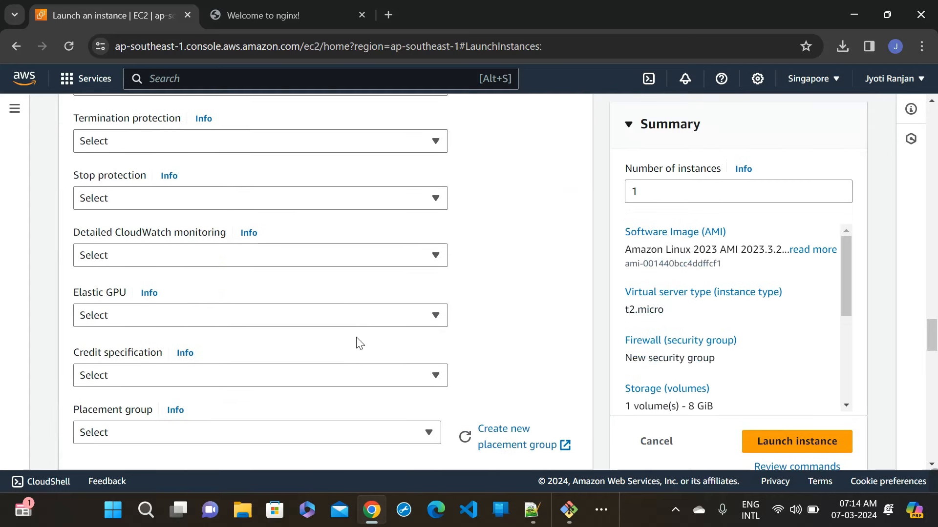
{"action": "scroll", "scroll_direction": "down", "scroll_amount": 3}
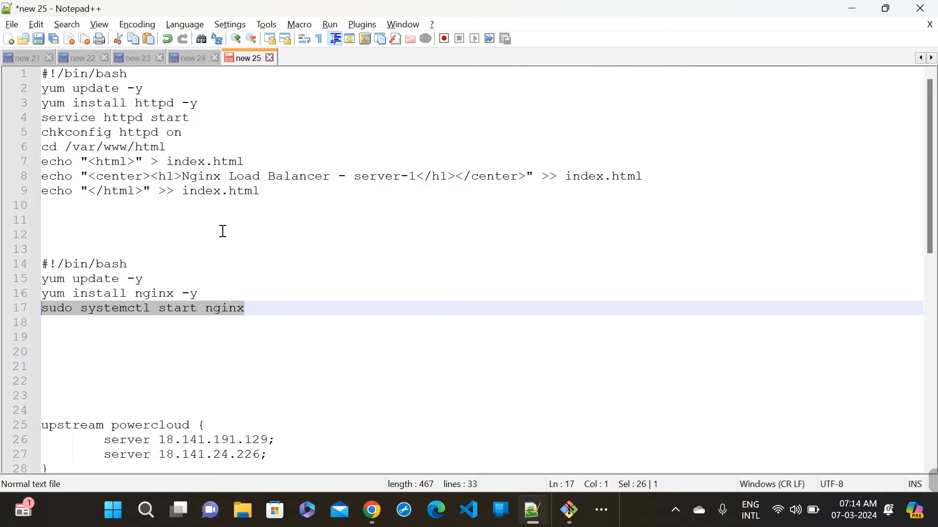
Step: Add the sudo-prefixed Apache server-1 script as user data, set 2 instances, and launch
{"action": "key", "text": "Ctrl+A"}
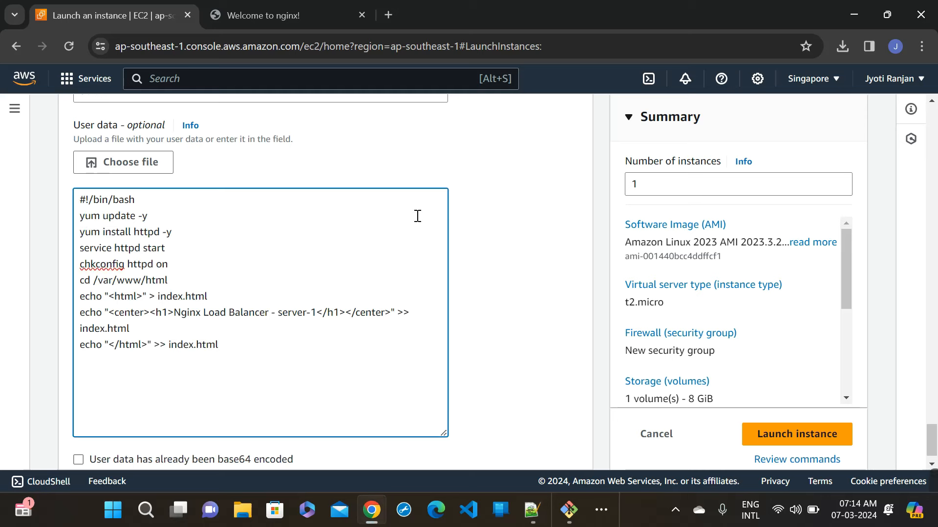
{"action": "type", "text": "sudo"}
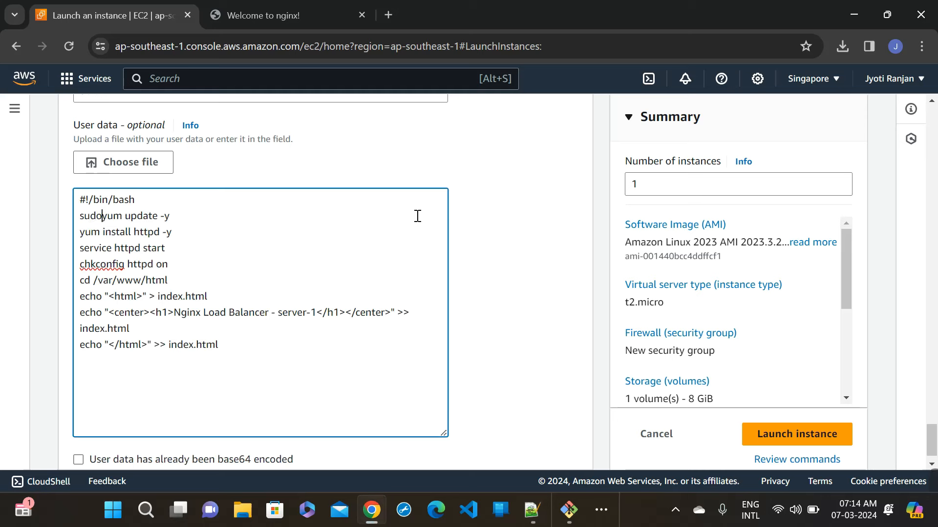
{"action": "type", "text": "sudo"}
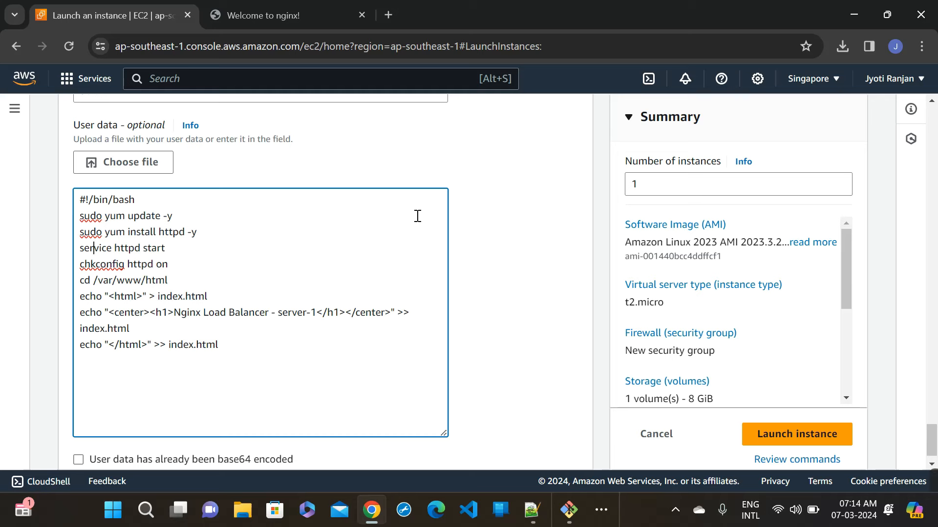
{"action": "type", "text": "sudo"}
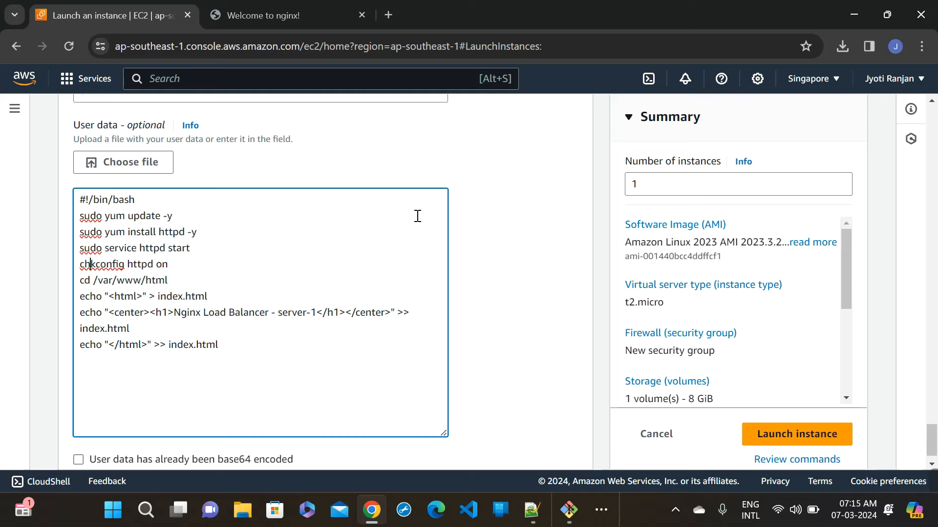
{"action": "type", "text": "sudo"}
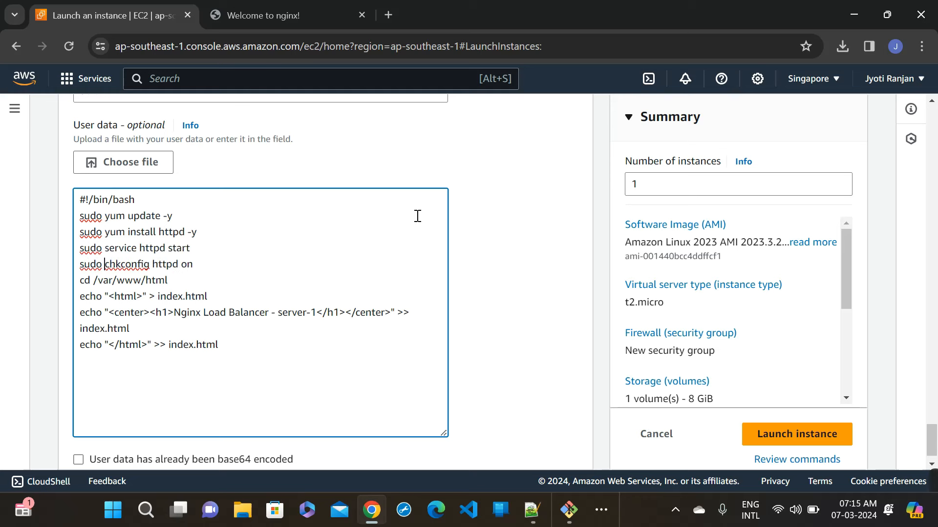
{"action": "mouse_move", "coordinate": [672, 190]}
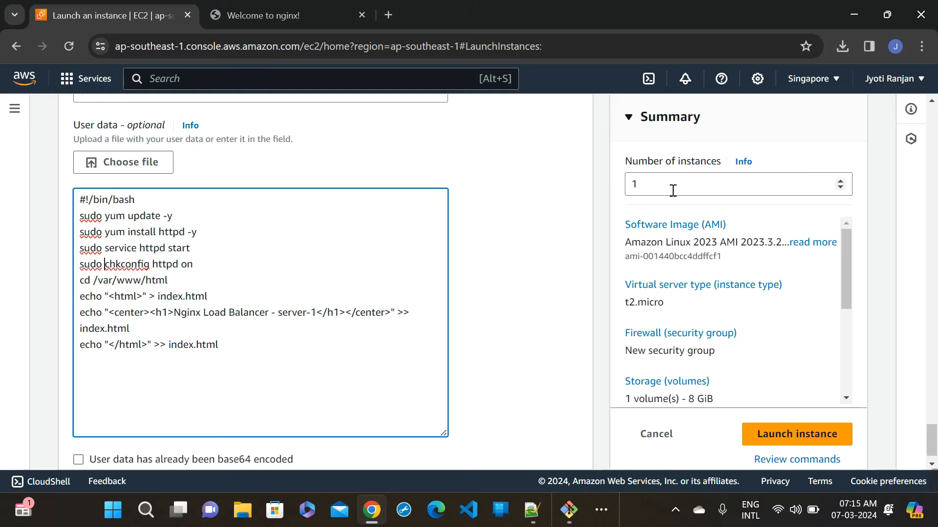
{"action": "type", "text": "2"}
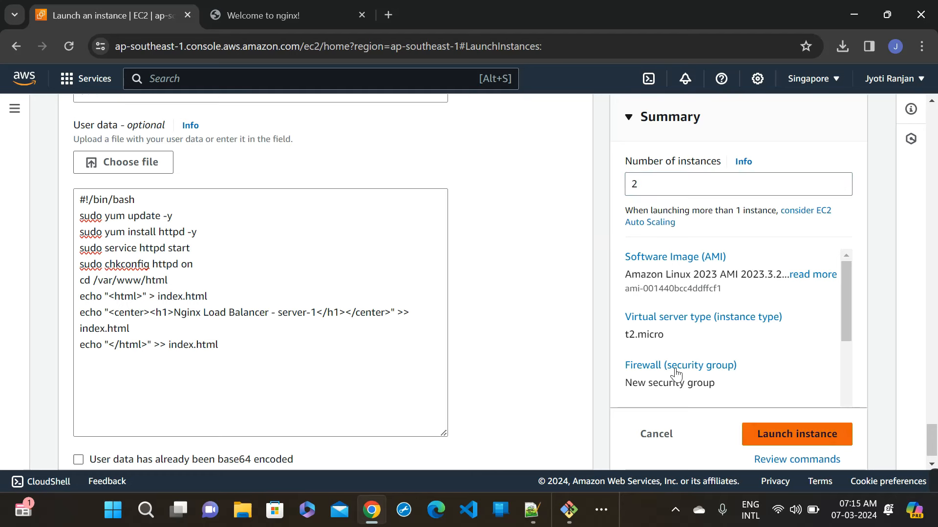
{"action": "left_click", "coordinate": [795, 433]}
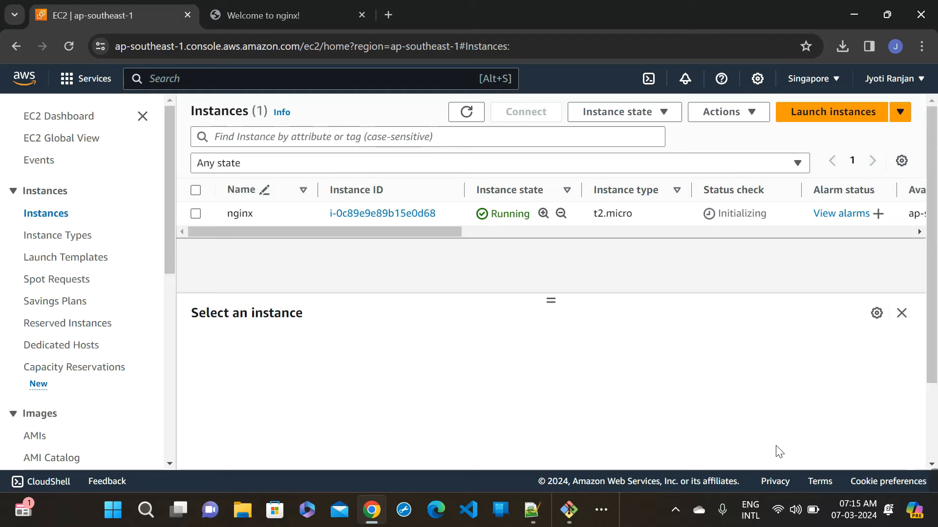
Step: Name the new instances LB-1 and LB-2, refresh the list, and copy LB-1's public IPv4 address
{"action": "left_click", "coordinate": [466, 112]}
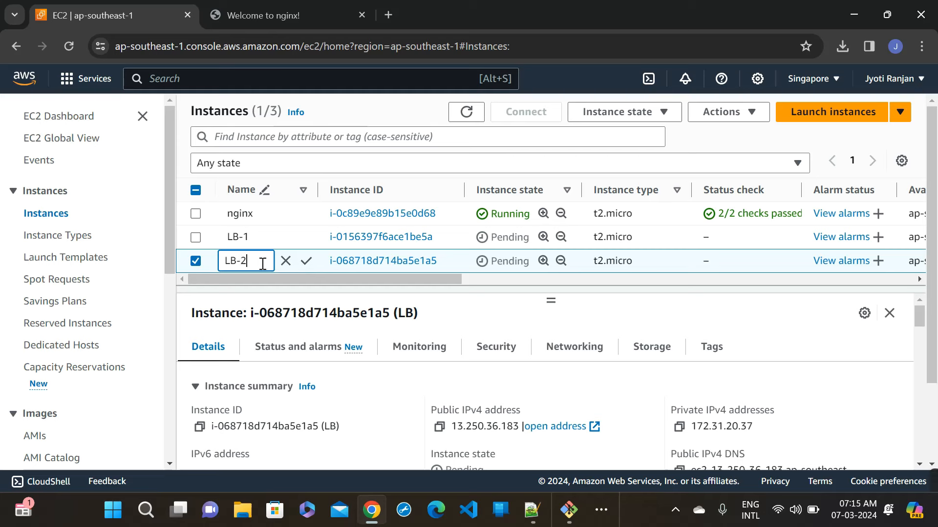
{"action": "left_click", "coordinate": [306, 261]}
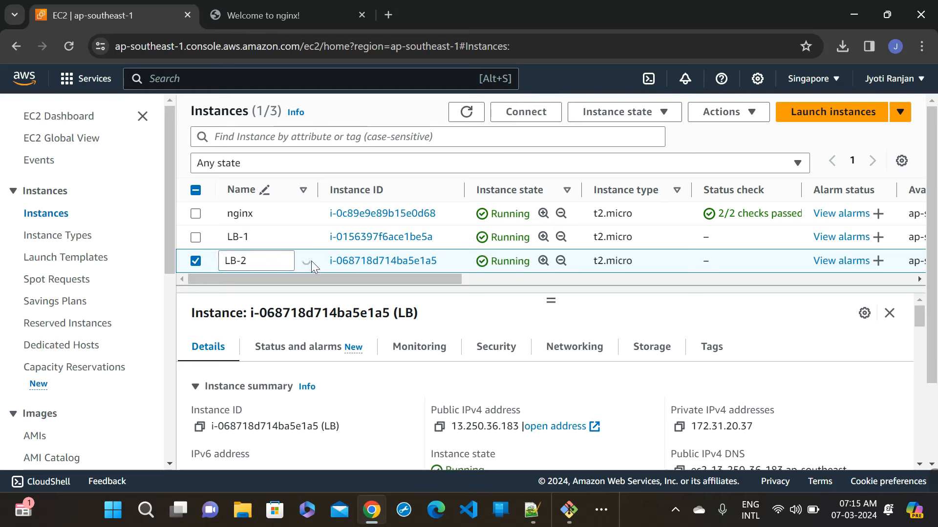
{"action": "left_click", "coordinate": [466, 112]}
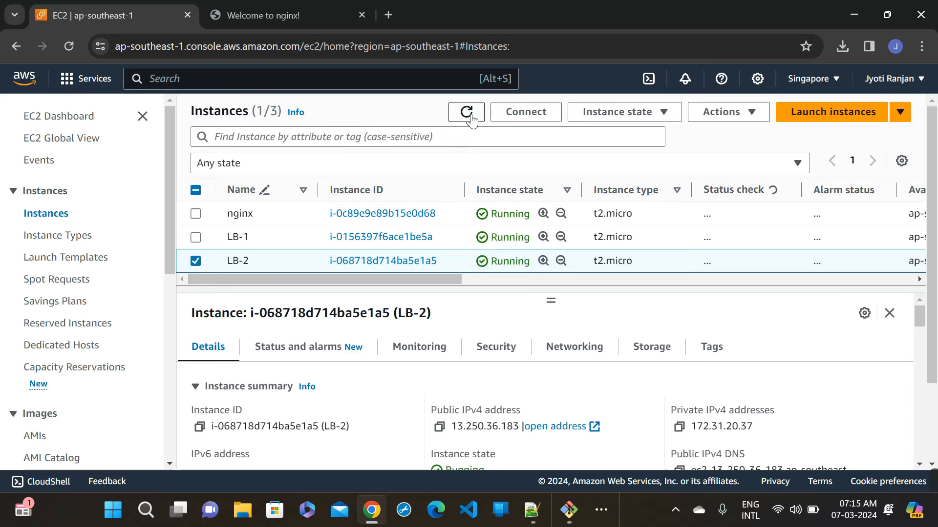
{"action": "left_click", "coordinate": [466, 111]}
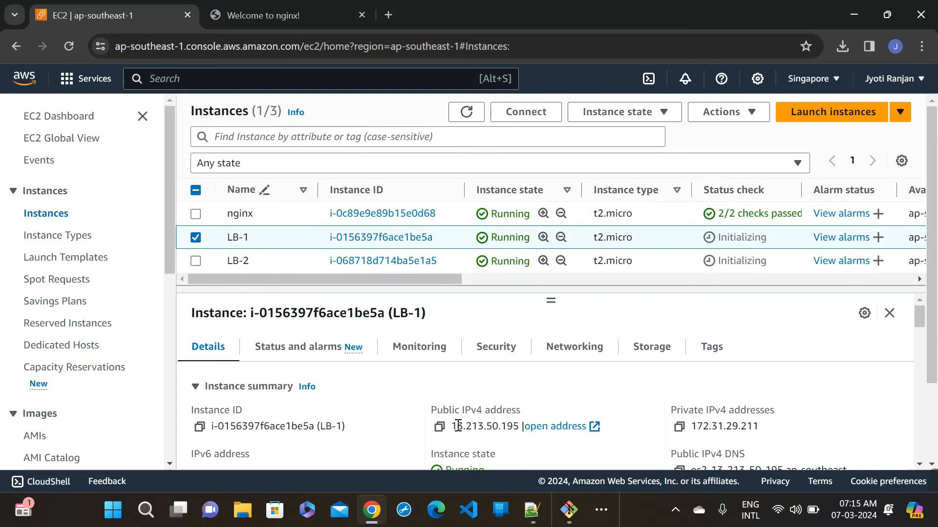
{"action": "left_click", "coordinate": [439, 427]}
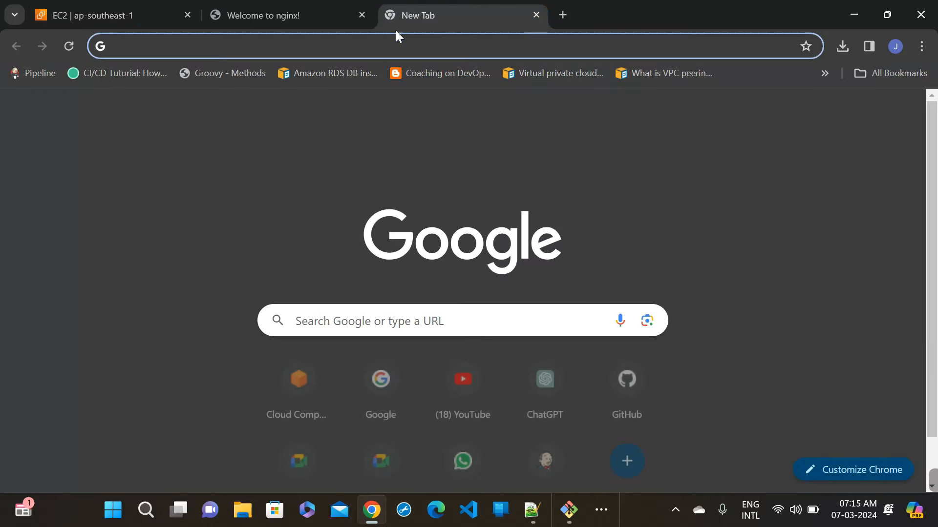
Step: Load 13.213.50.195 in a new Chrome tab and refresh the EC2 instance statuses
{"action": "type", "text": "13.213.50.195"}
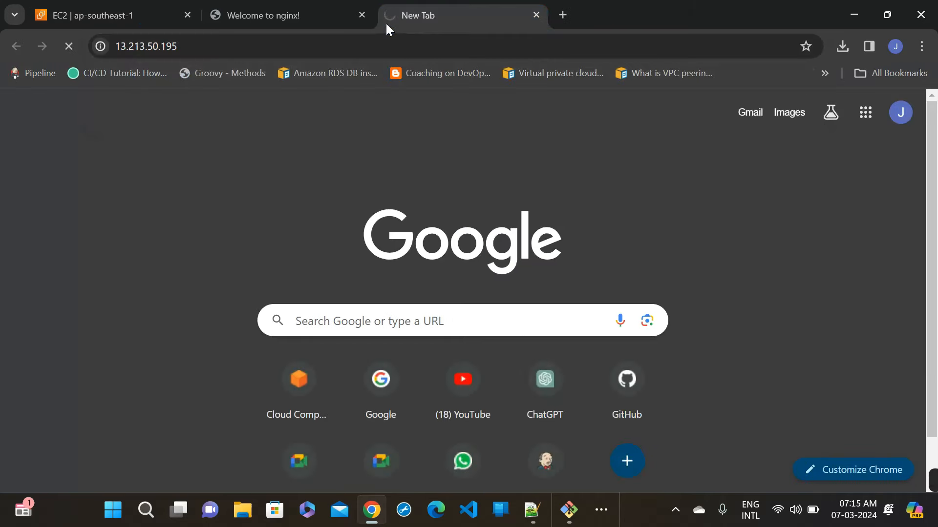
{"action": "mouse_move", "coordinate": [276, 142]}
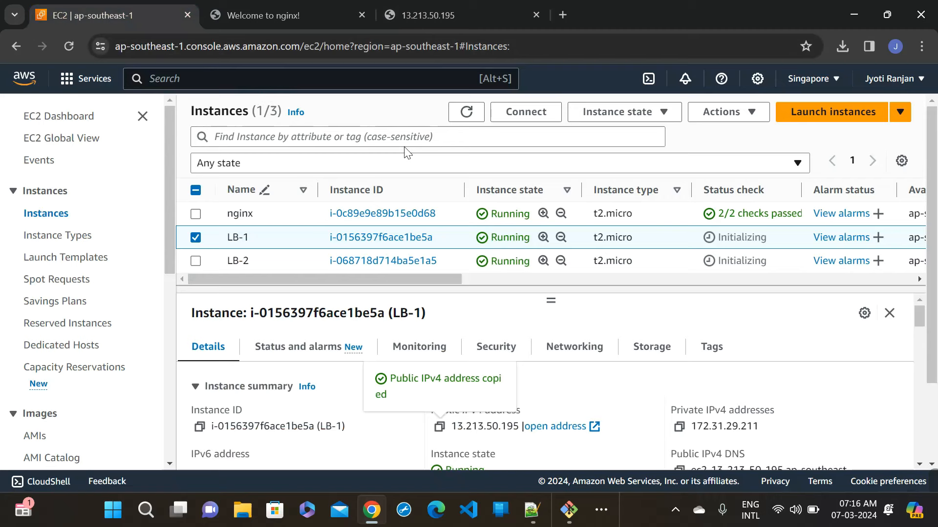
{"action": "left_click", "coordinate": [466, 112]}
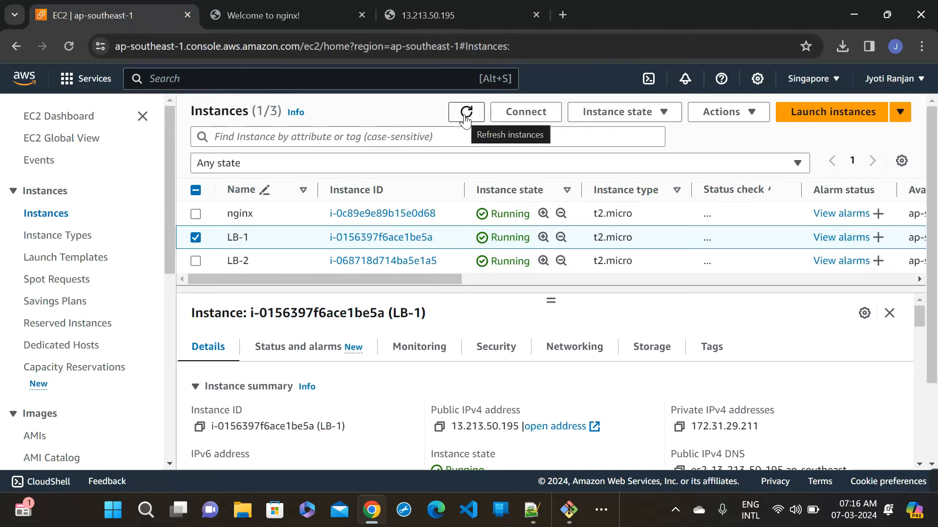
{"action": "left_click", "coordinate": [445, 15]}
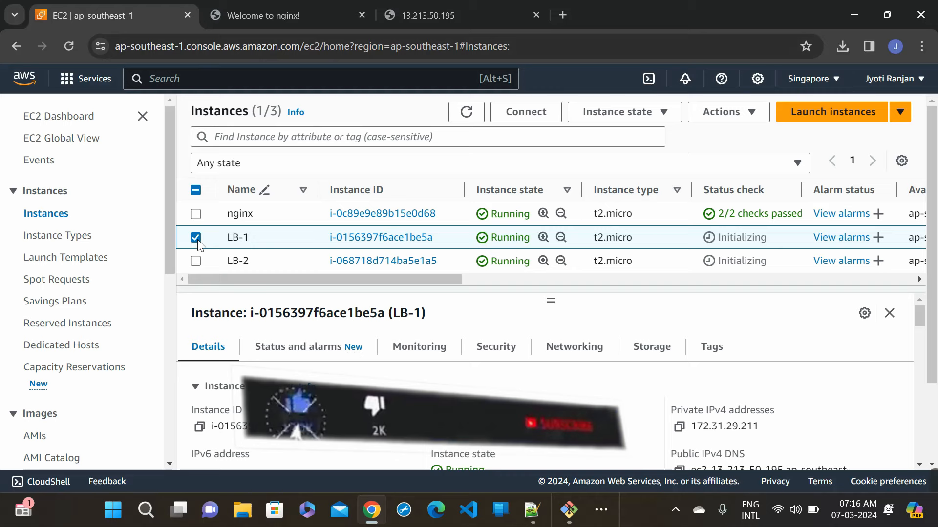
{"action": "left_click", "coordinate": [196, 261]}
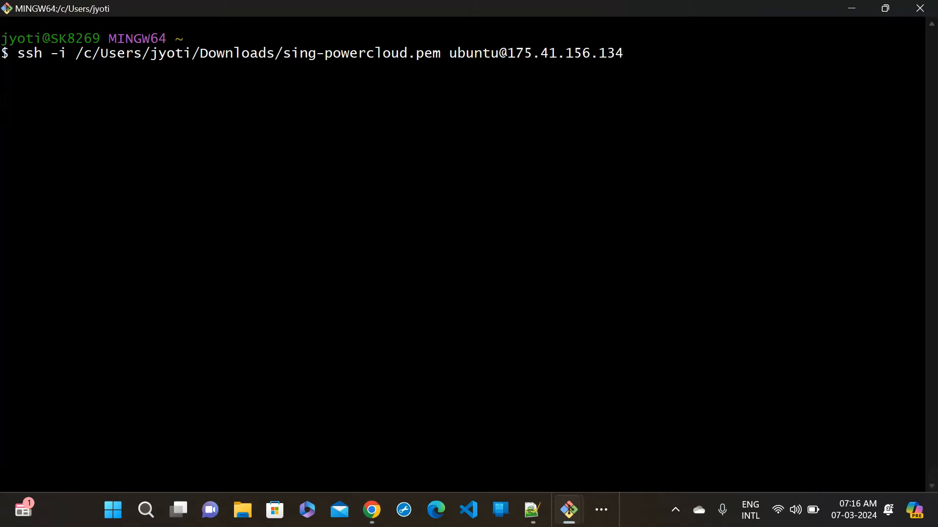
Step: SSH into 13.250.36.183 as ec2-user, accepting the host key
{"action": "key", "text": "BackSpace"}
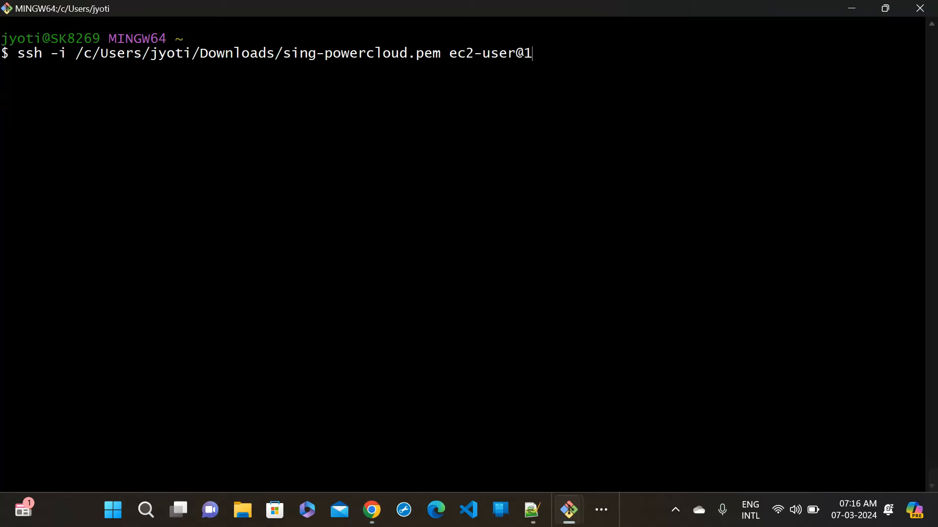
{"action": "type", "text": "3.250.36.183"}
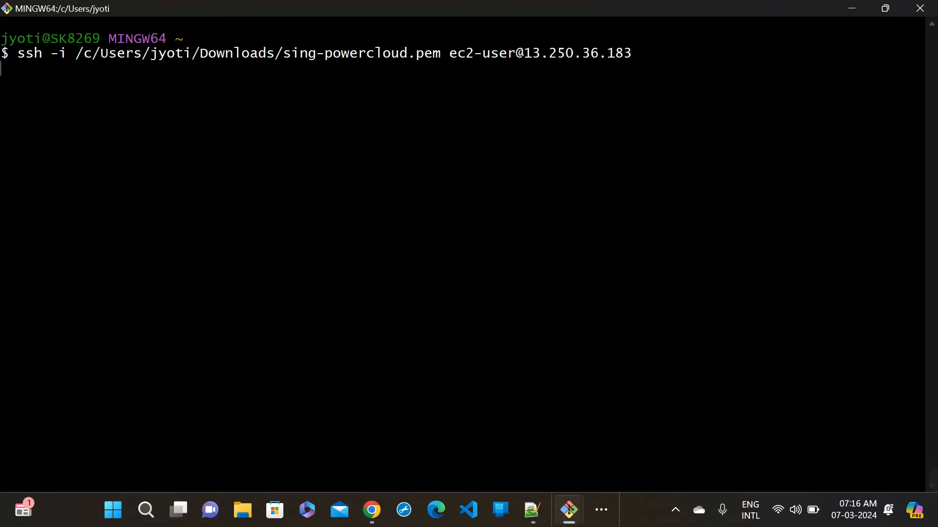
{"action": "type", "text": "y"}
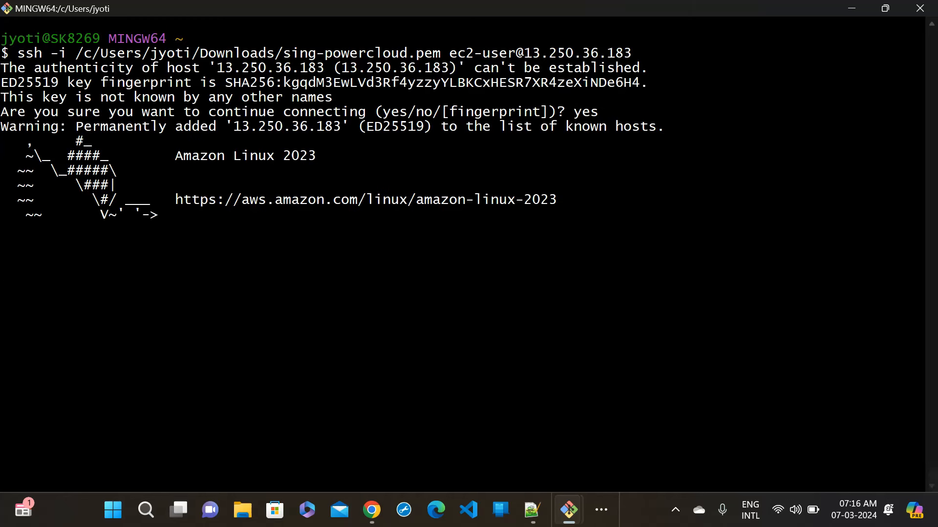
Step: Open /var/www/html/index.html in vi with sudo
{"action": "type", "text": "sudo vi /"}
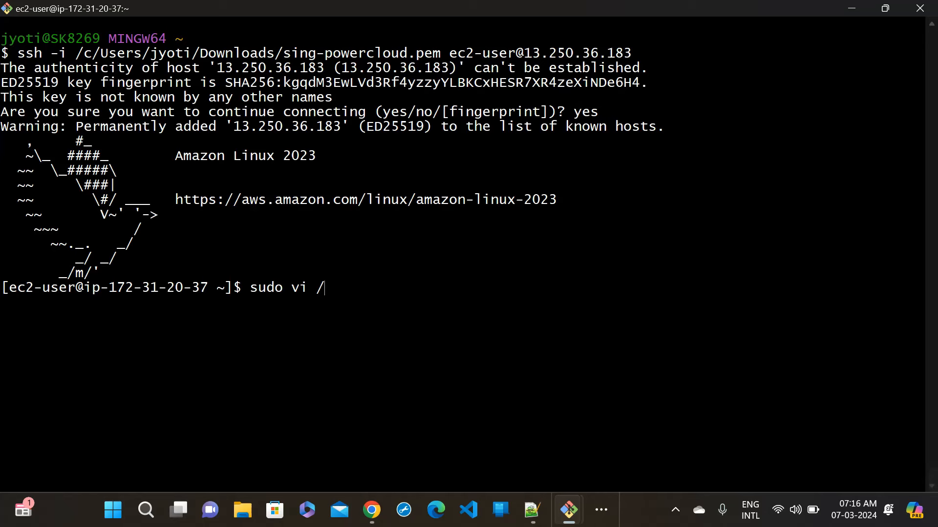
{"action": "type", "text": "var/"}
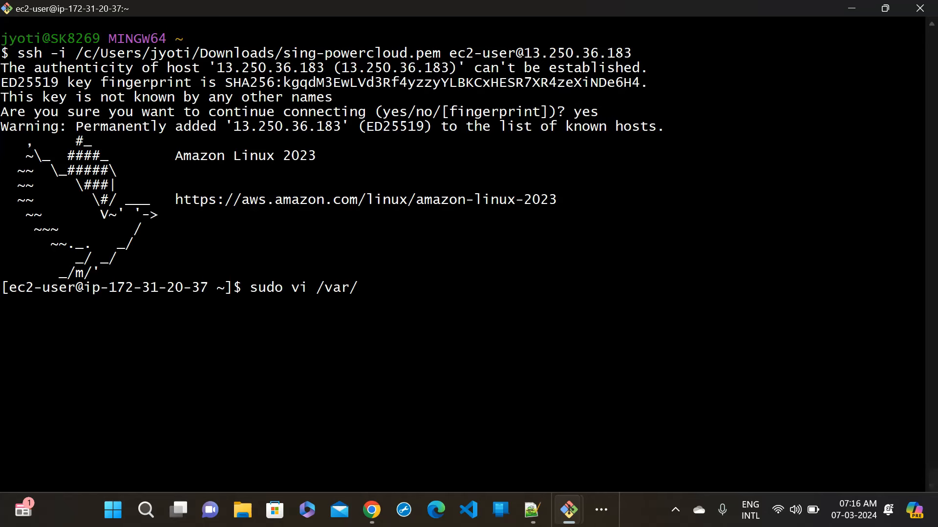
{"action": "type", "text": "www/"}
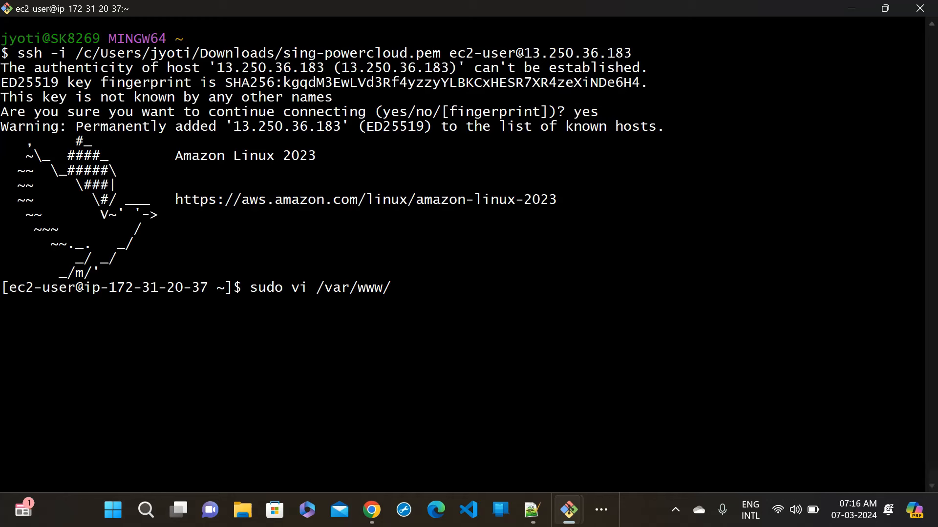
{"action": "type", "text": "html/"}
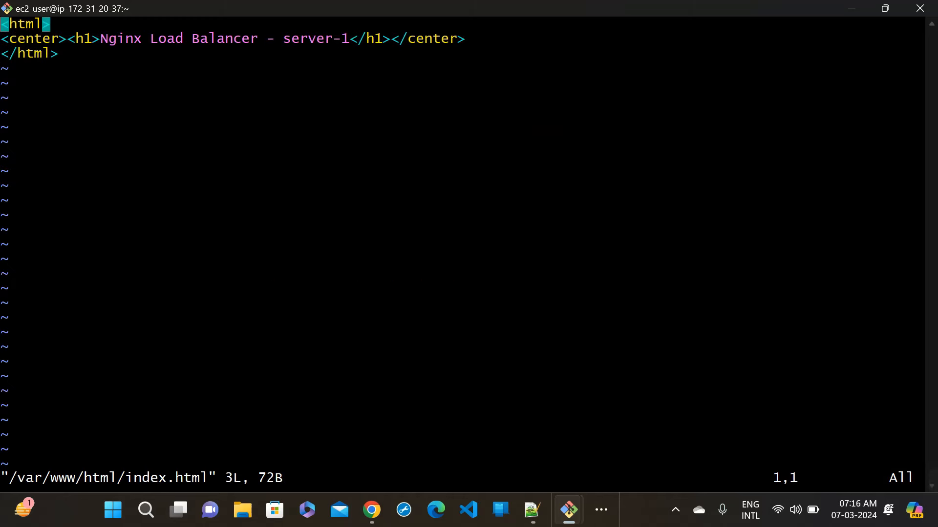
Step: Change the index.html h1 heading from server-1 to server-2
{"action": "key", "text": "i"}
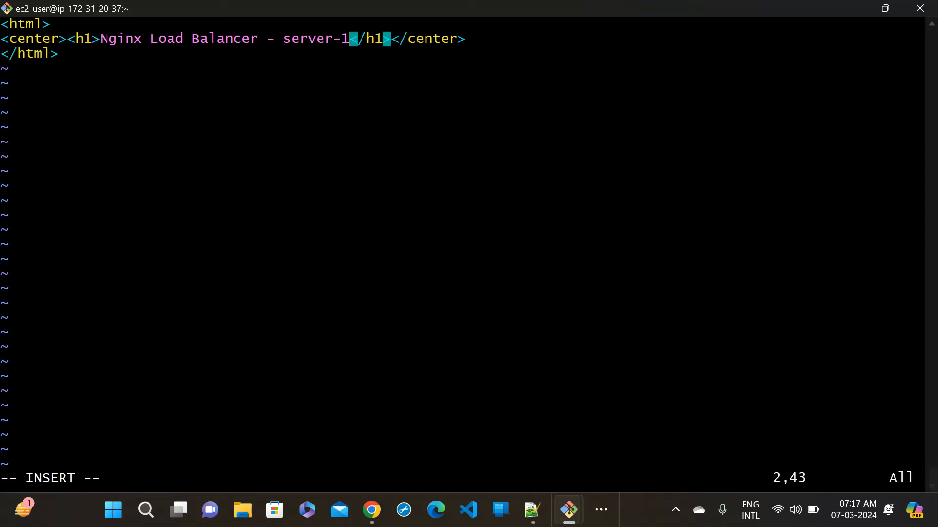
{"action": "key", "text": "Backspace"}
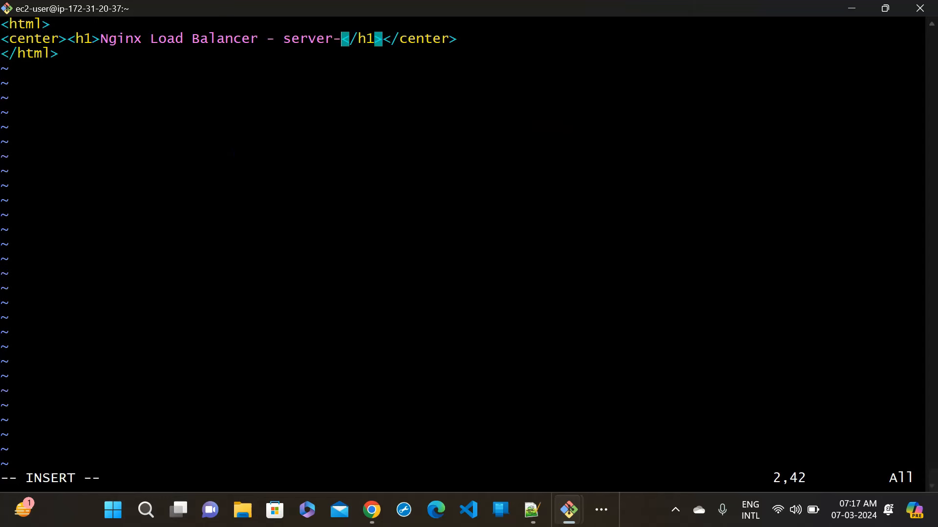
{"action": "type", "text": "2"}
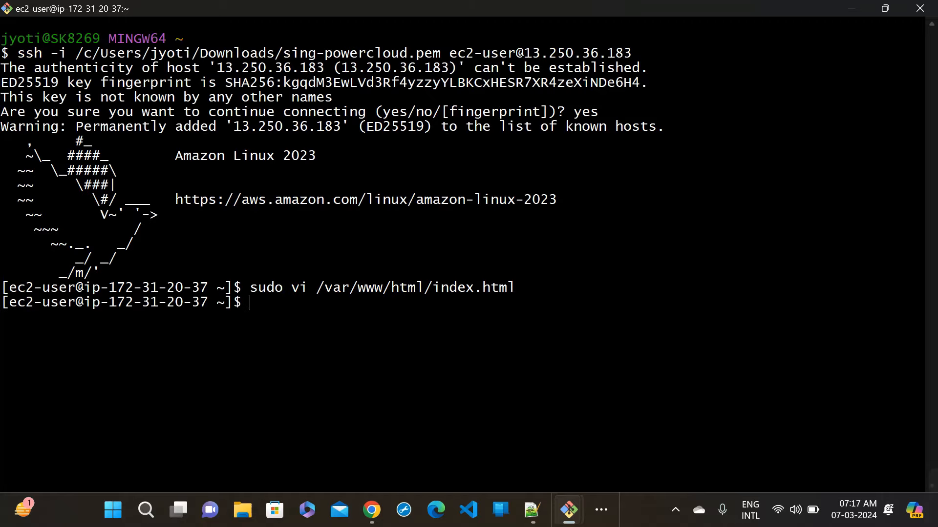
Step: Reload 13.250.36.183 to show server-2, then compare the 13.213.50.195 and Welcome to nginx! tabs
{"action": "key", "text": "Enter"}
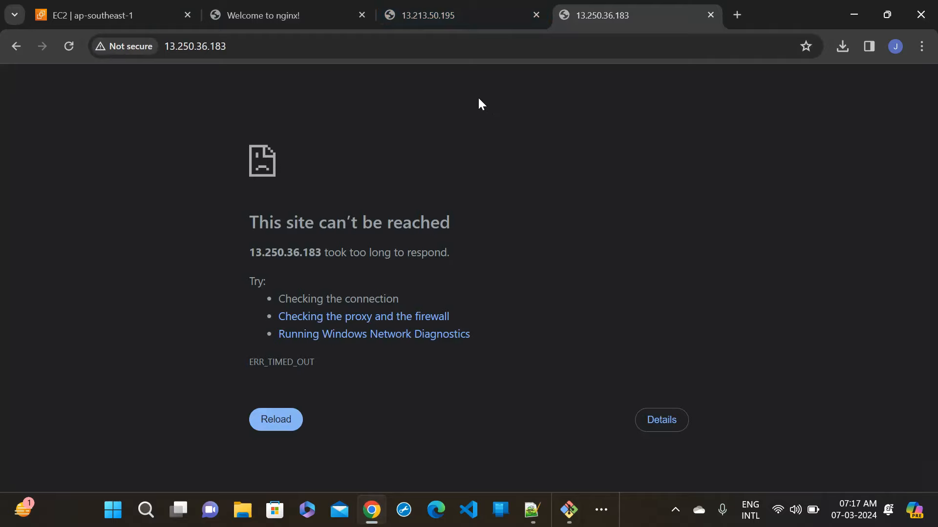
{"action": "left_click", "coordinate": [275, 419]}
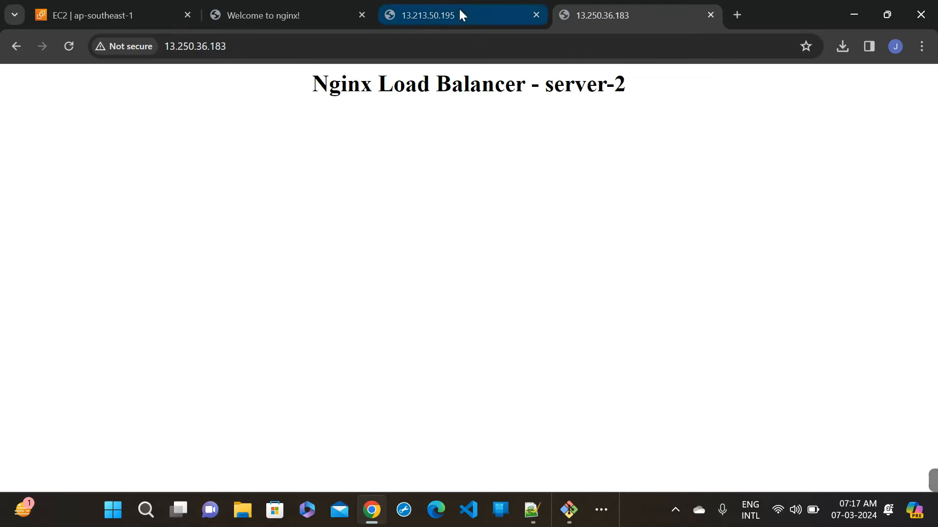
{"action": "left_click", "coordinate": [460, 15]}
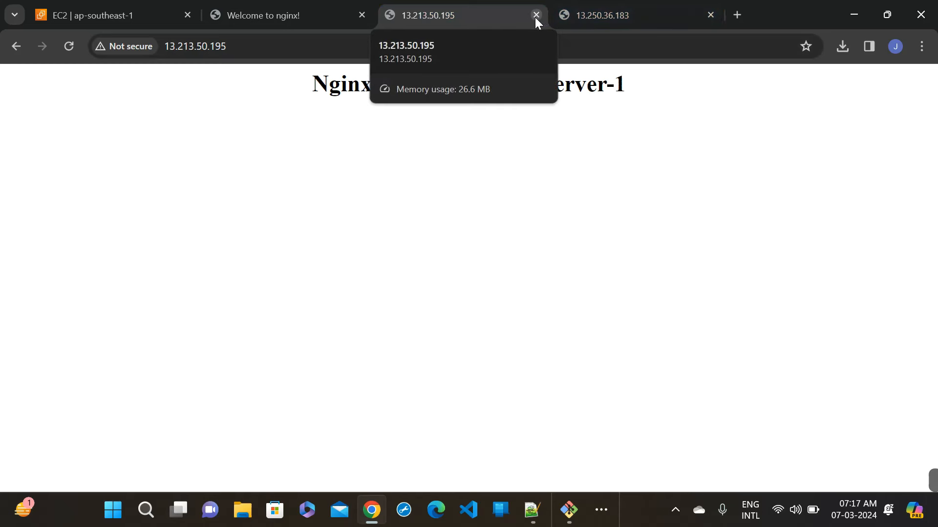
{"action": "left_click", "coordinate": [282, 15]}
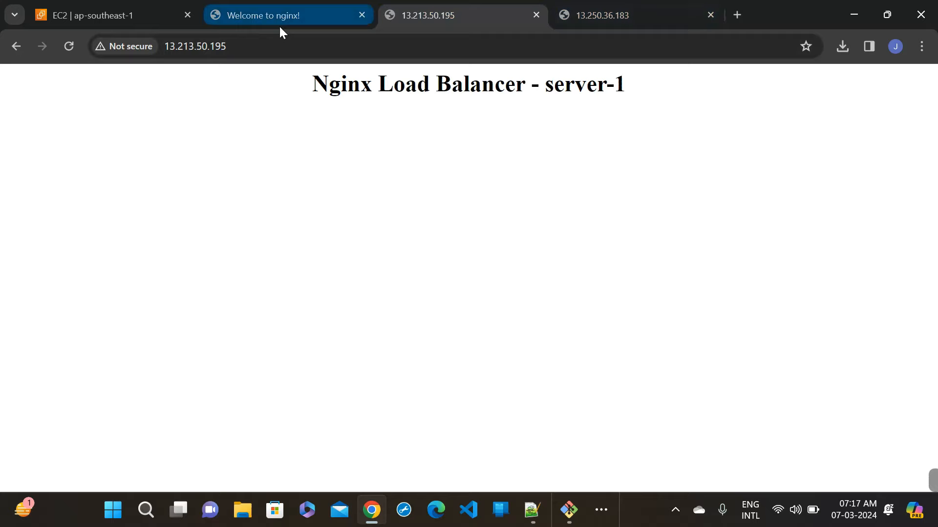
{"action": "left_click", "coordinate": [461, 16]}
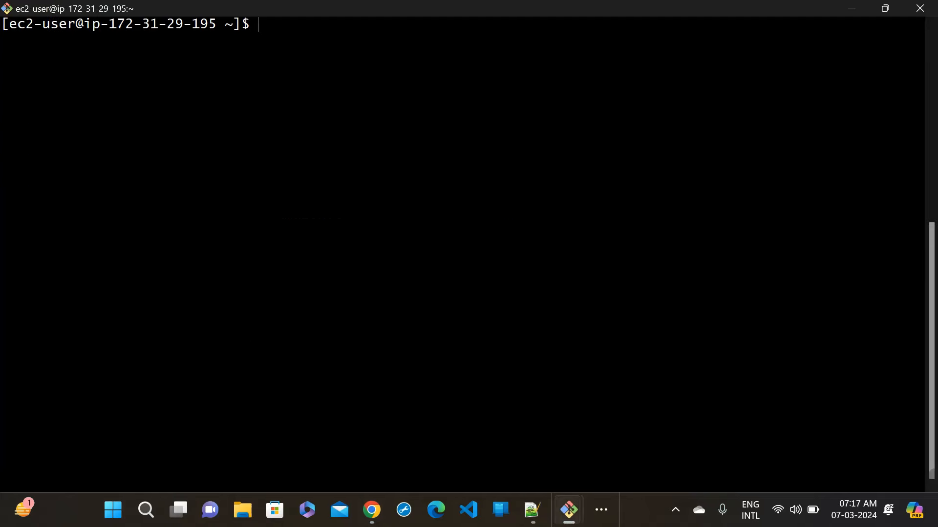
Step: Change to /etc/nginx, list it with ls -l, and open nginx.conf in vi with sudo
{"action": "type", "text": "sudo"}
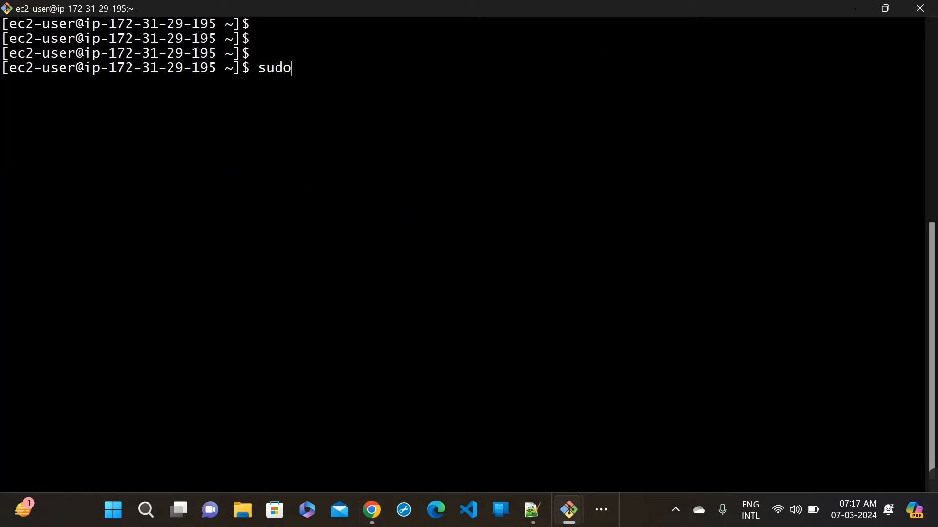
{"action": "type", "text": "cd"}
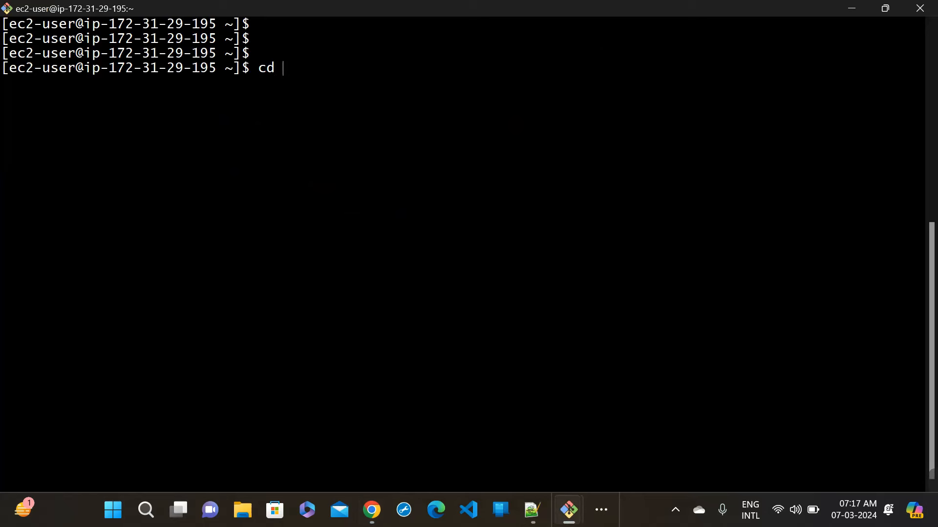
{"action": "type", "text": "/etc/nginx/"}
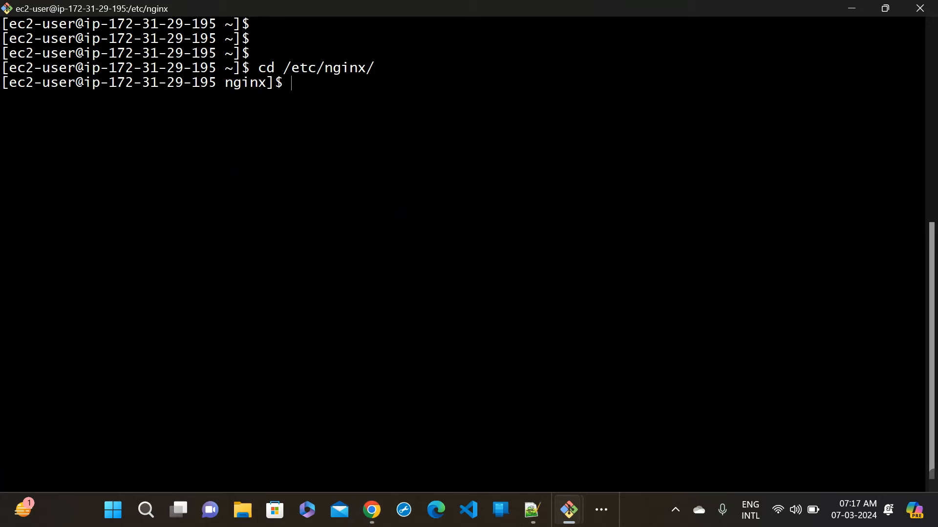
{"action": "type", "text": "ls -l"}
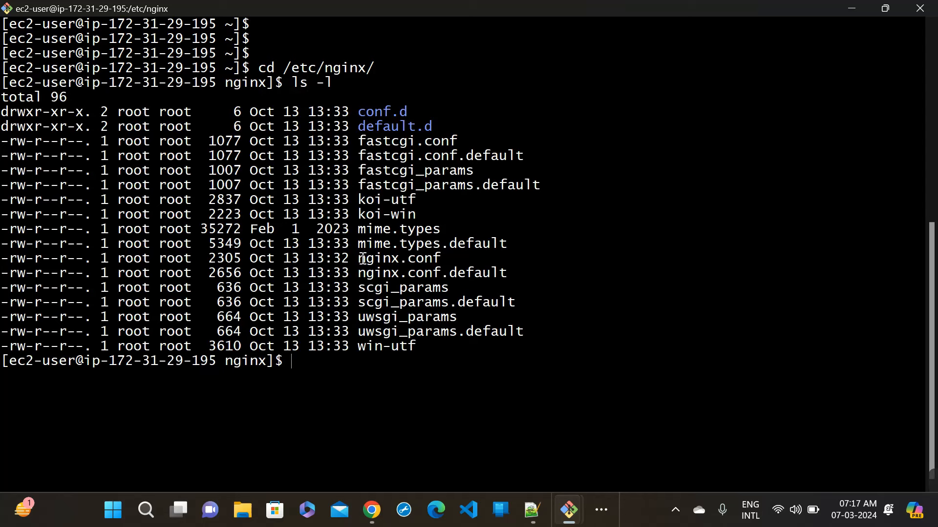
{"action": "mouse_move", "coordinate": [328, 354]}
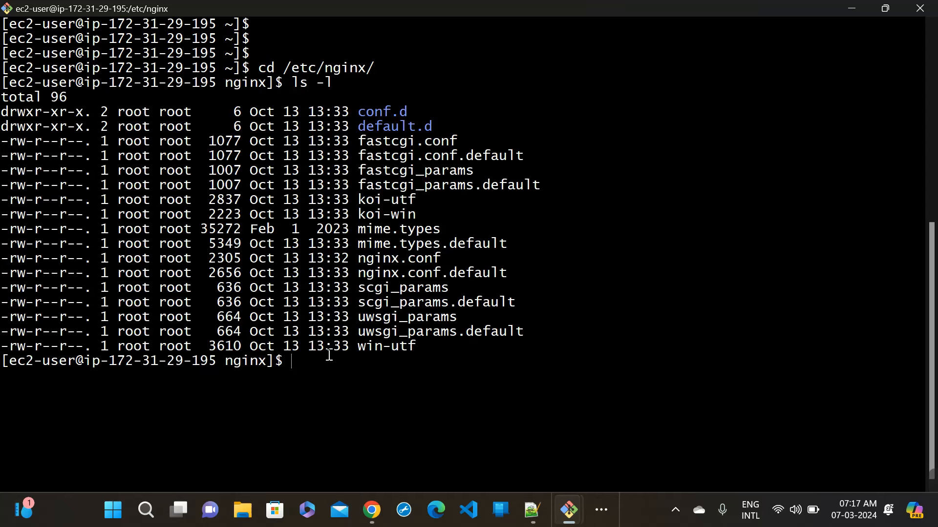
{"action": "type", "text": "sudo vi"}
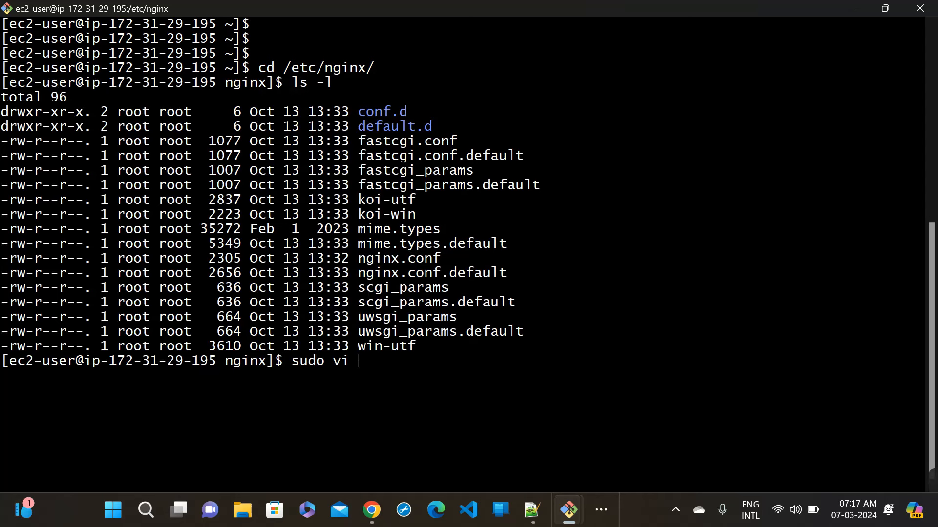
{"action": "type", "text": "nginx.conf"}
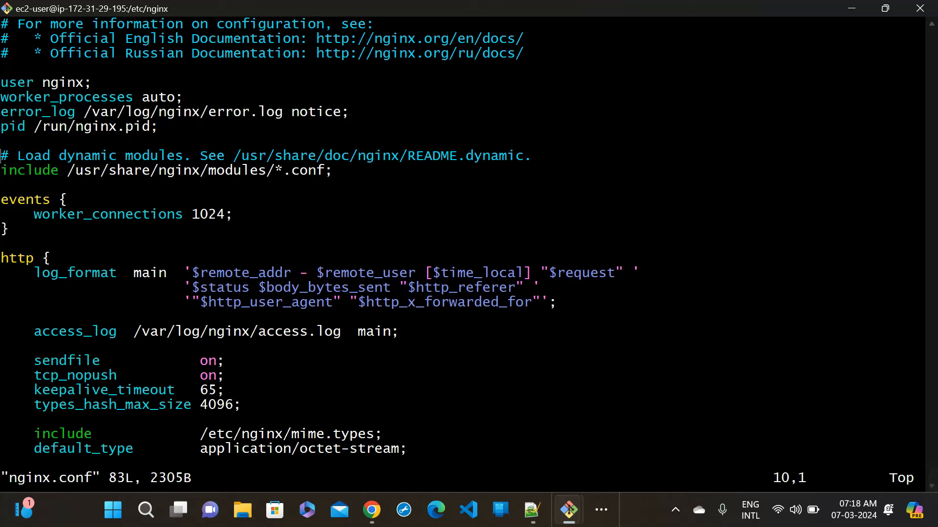
Step: Paste an 'upstream powercloud' block with two server entries from the notes and align it
{"action": "scroll", "scroll_direction": "down", "scroll_amount": 3}
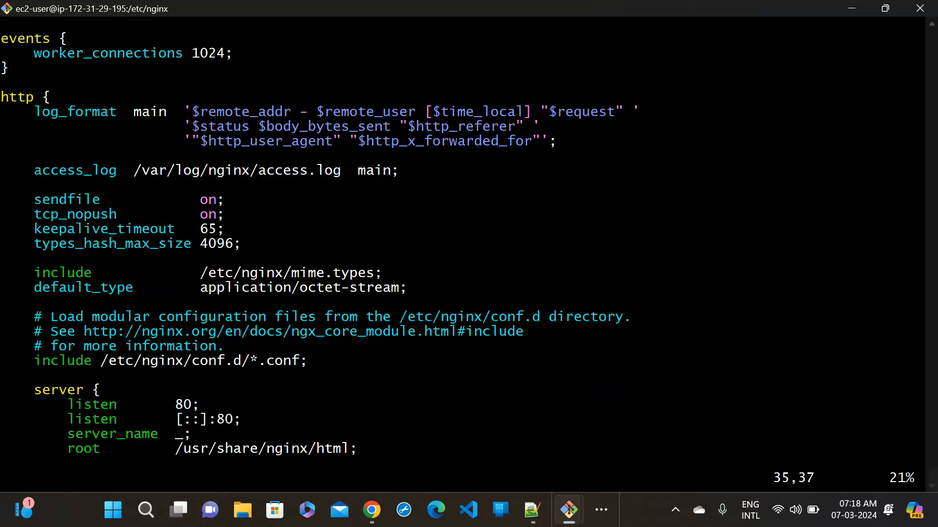
{"action": "key", "text": "i"}
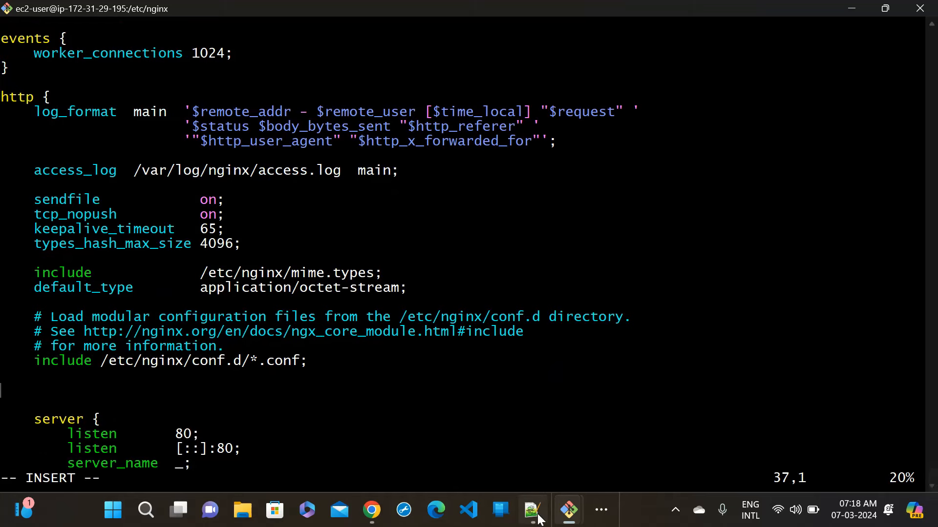
{"action": "left_click", "coordinate": [532, 511]}
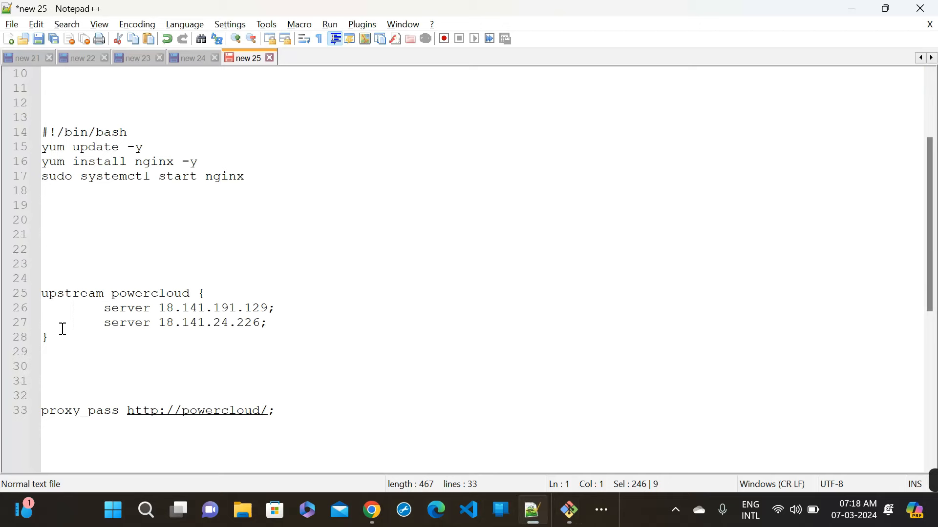
{"action": "left_click_drag", "start_coordinate": [42, 293], "coordinate": [48, 336]}
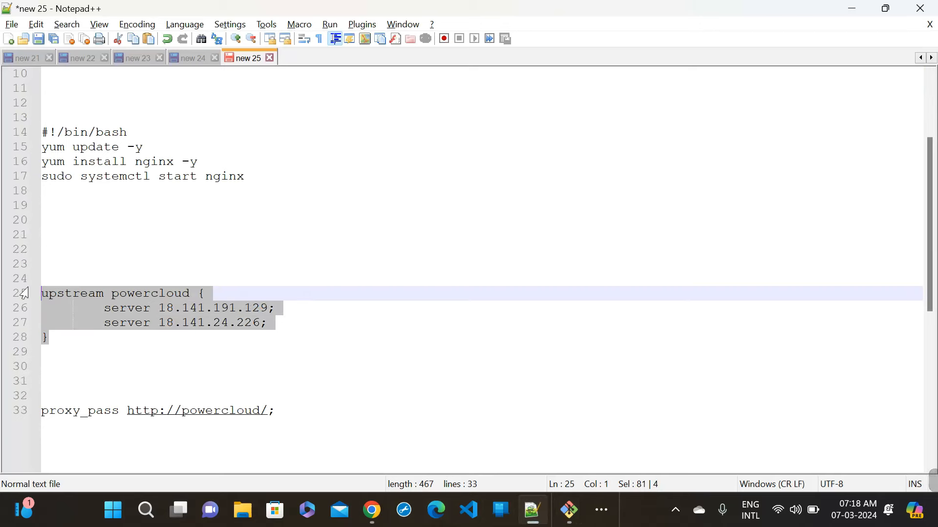
{"action": "left_click", "coordinate": [567, 510]}
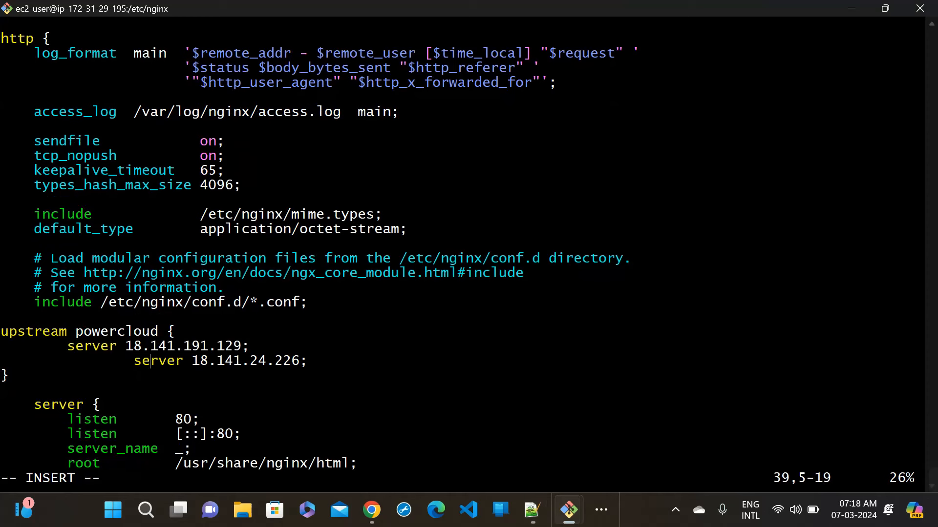
{"action": "key", "text": "Left"}
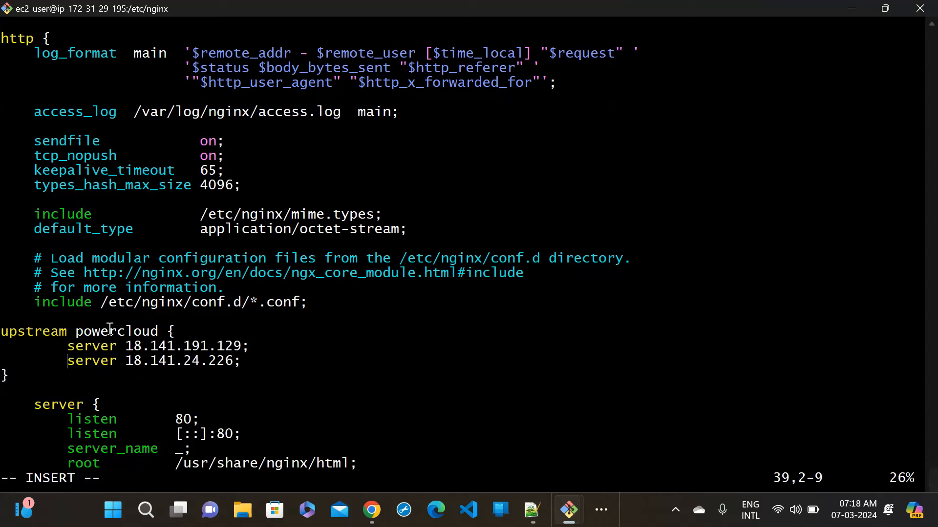
{"action": "double_click", "coordinate": [117, 331]}
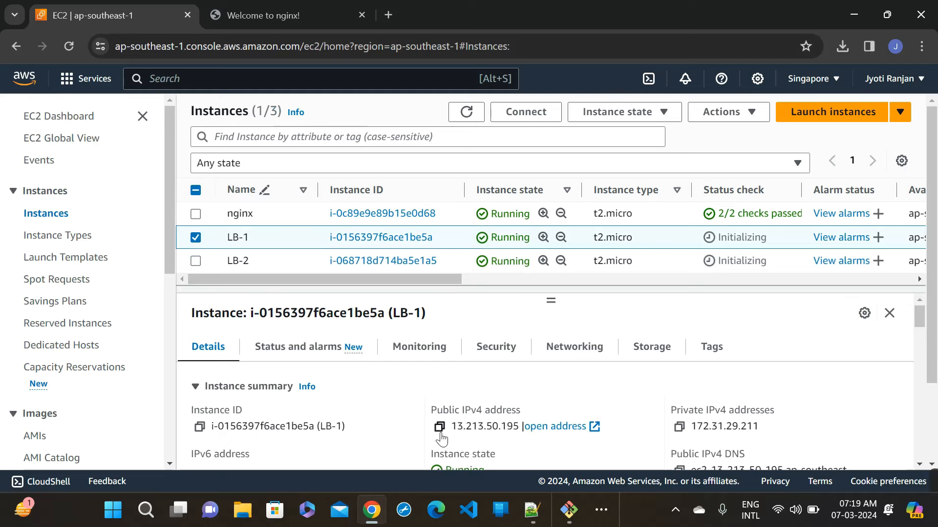
Step: Replace the upstream server addresses with 13.213.50.195 and 13.250.36.183 from EC2
{"action": "left_click", "coordinate": [440, 427]}
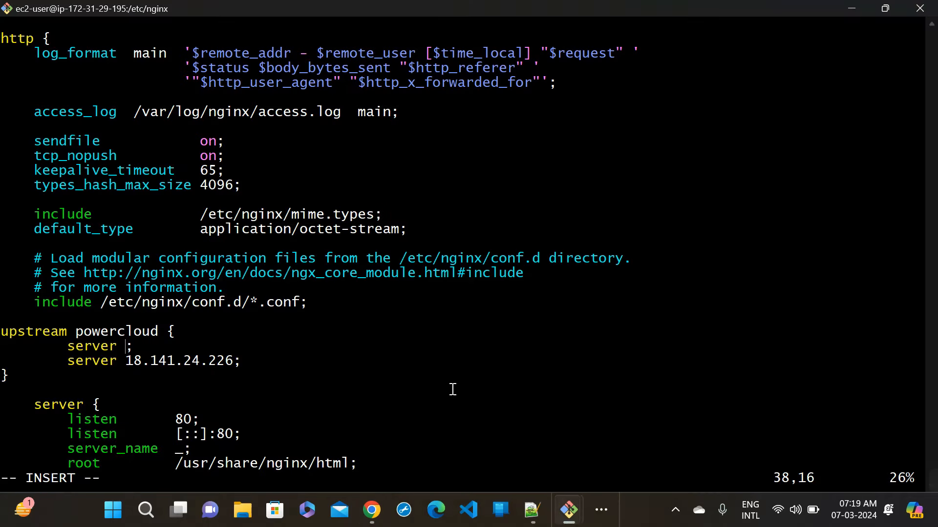
{"action": "type", "text": "13.213.50.195"}
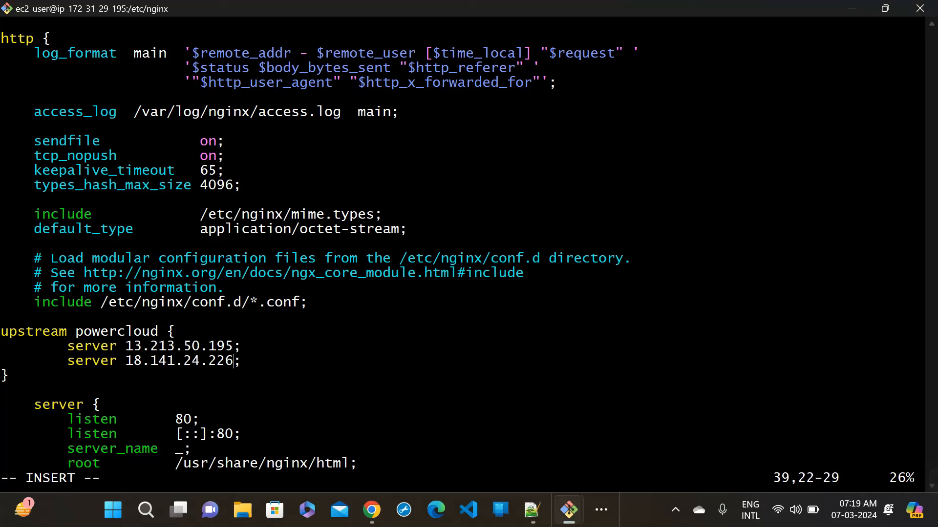
{"action": "key", "text": "BackSpace"}
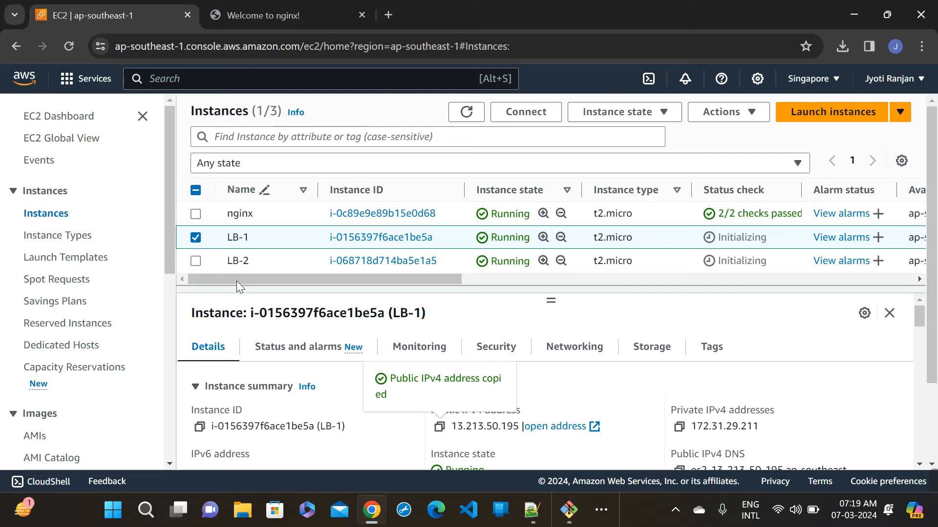
{"action": "left_click", "coordinate": [238, 260]}
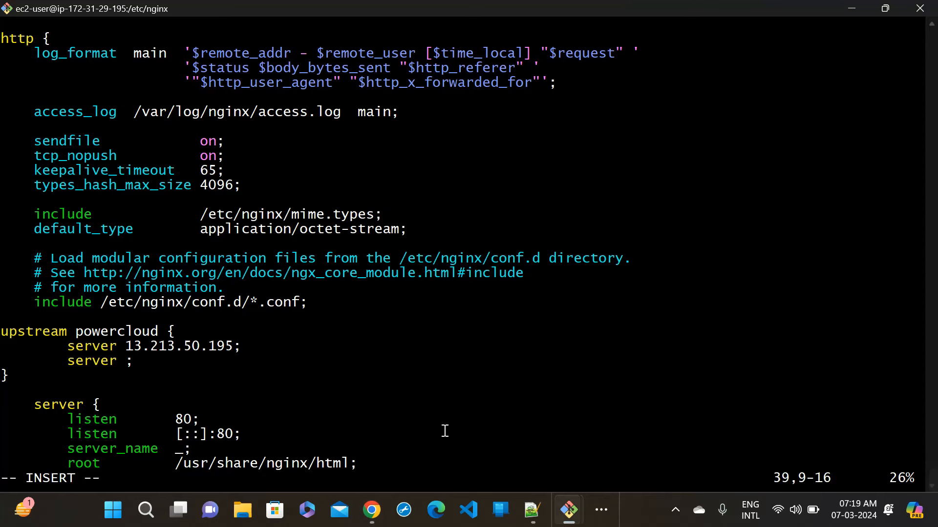
{"action": "type", "text": "13.250.36.183"}
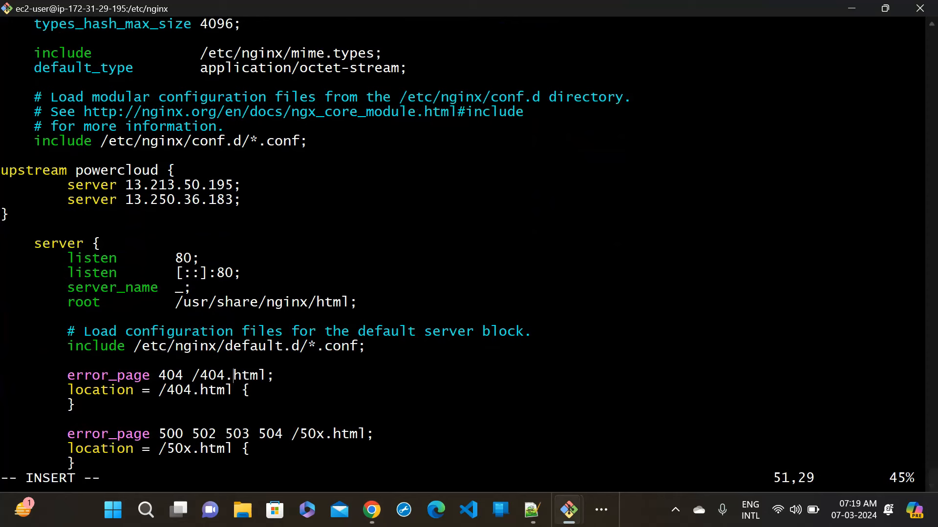
{"action": "key", "text": "End"}
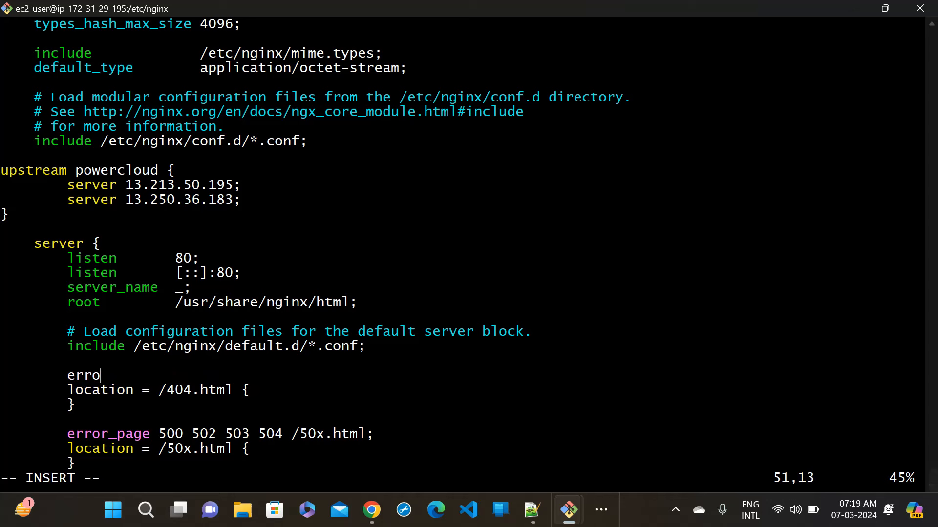
{"action": "key", "text": "BackSpace"}
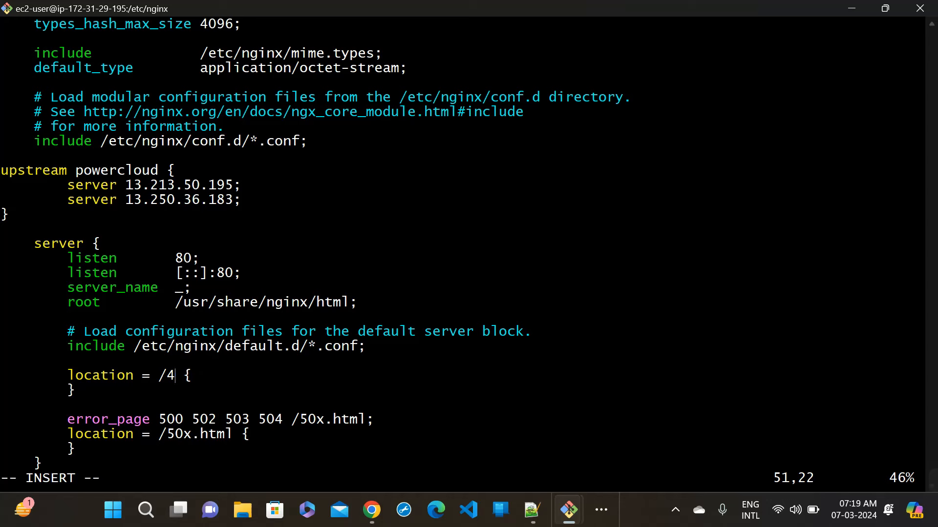
{"action": "key", "text": "BackSpace"}
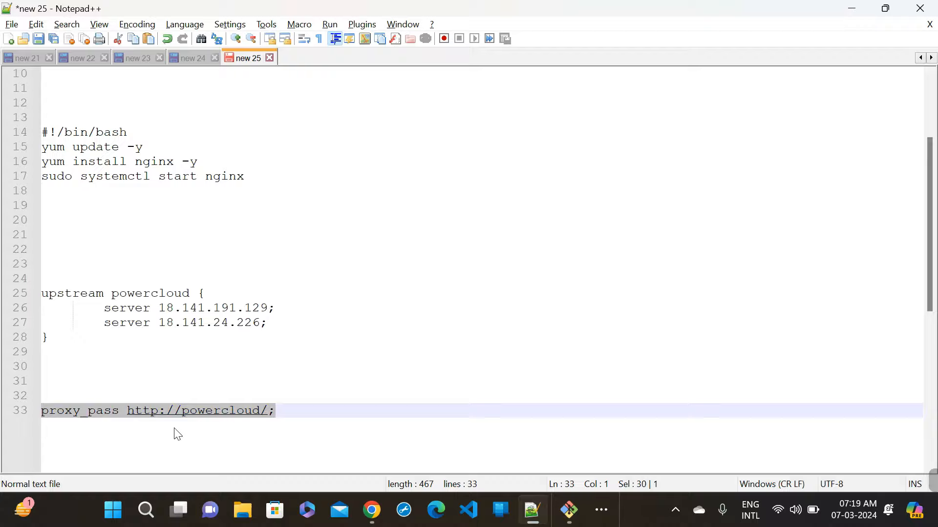
{"action": "left_click", "coordinate": [567, 510]}
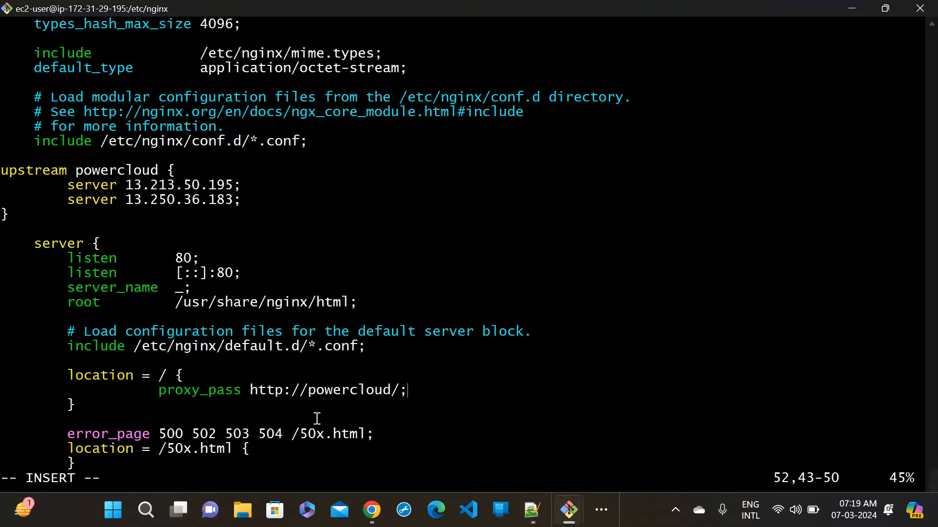
{"action": "mouse_move", "coordinate": [325, 415]}
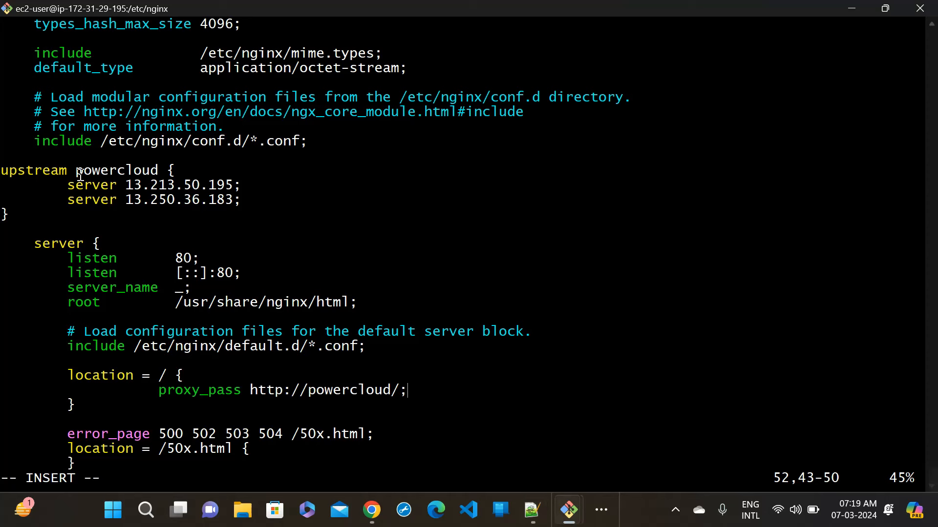
{"action": "double_click", "coordinate": [116, 170]}
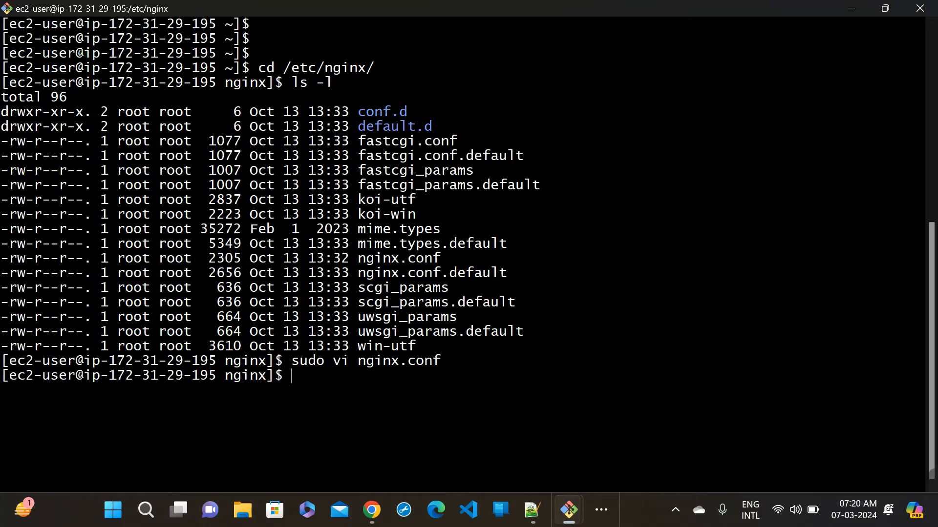
Step: Restart the nginx service with sudo systemctl, listing the directory in between
{"action": "type", "text": "sudo"}
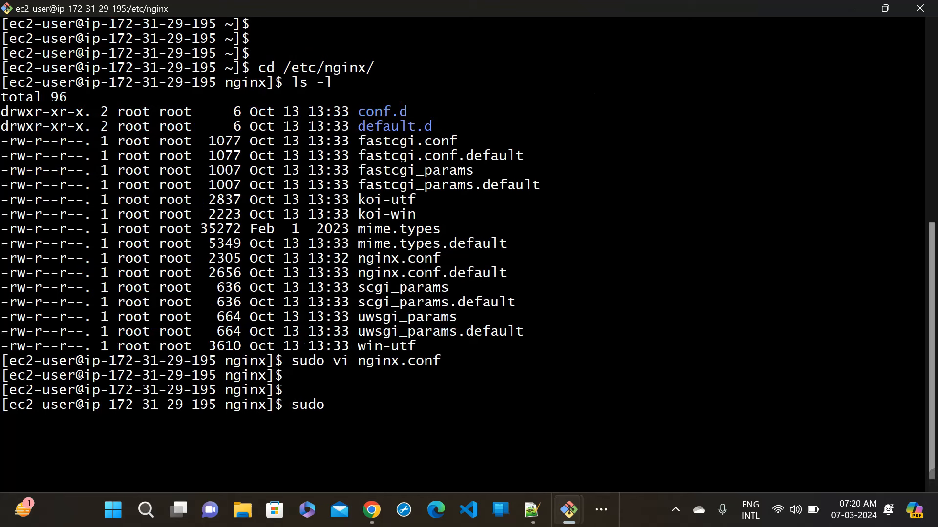
{"action": "type", "text": "systemctl start nginx"}
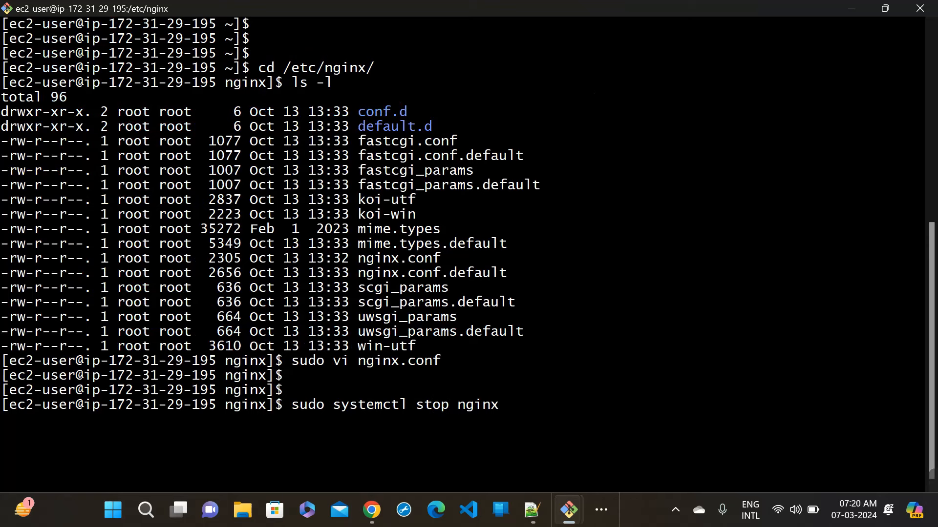
{"action": "type", "text": "ls -l"}
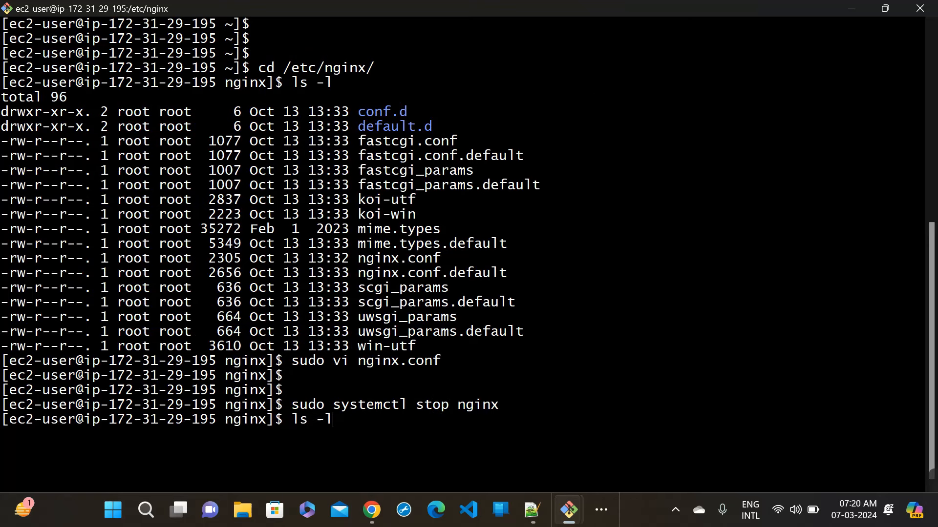
{"action": "type", "text": "sudo systemctl start nginx"}
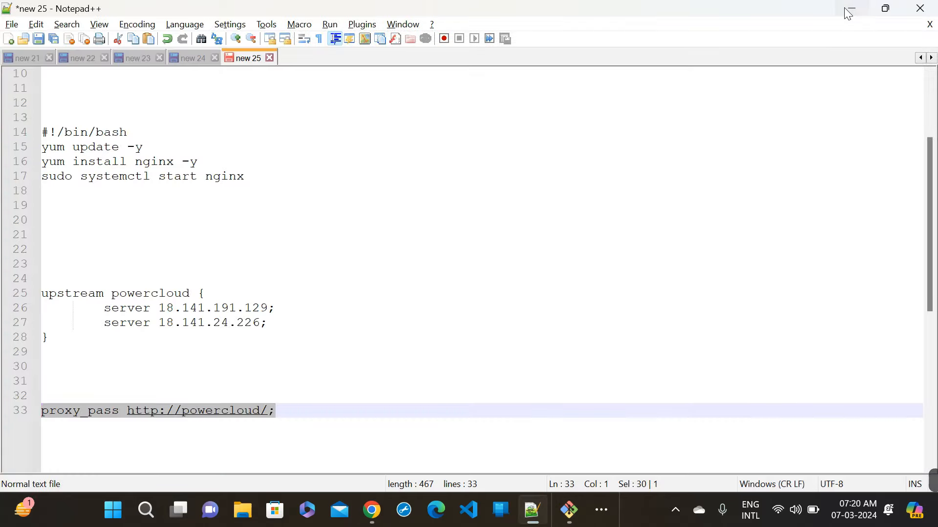
Step: Reload 18.142.250.104 five times, watching server-1 and server-2 pages alternate
{"action": "left_click", "coordinate": [371, 510]}
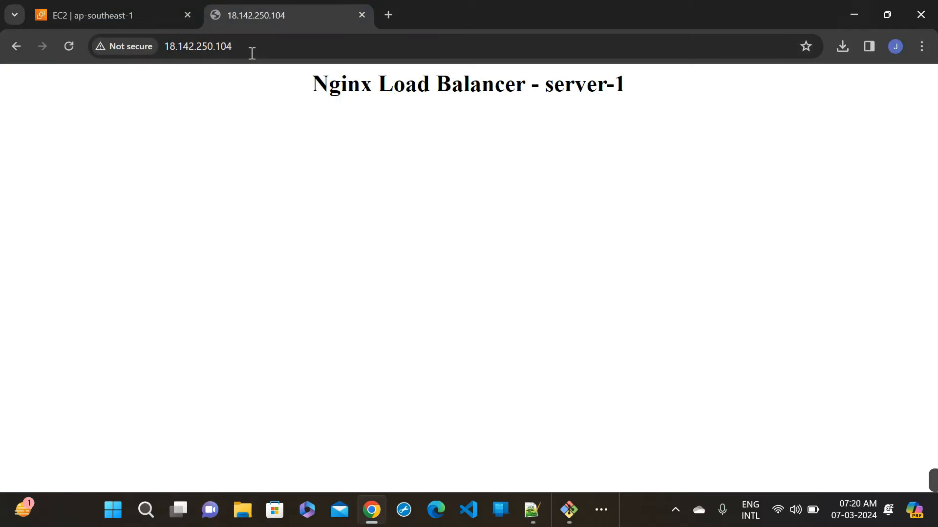
{"action": "mouse_move", "coordinate": [370, 106]}
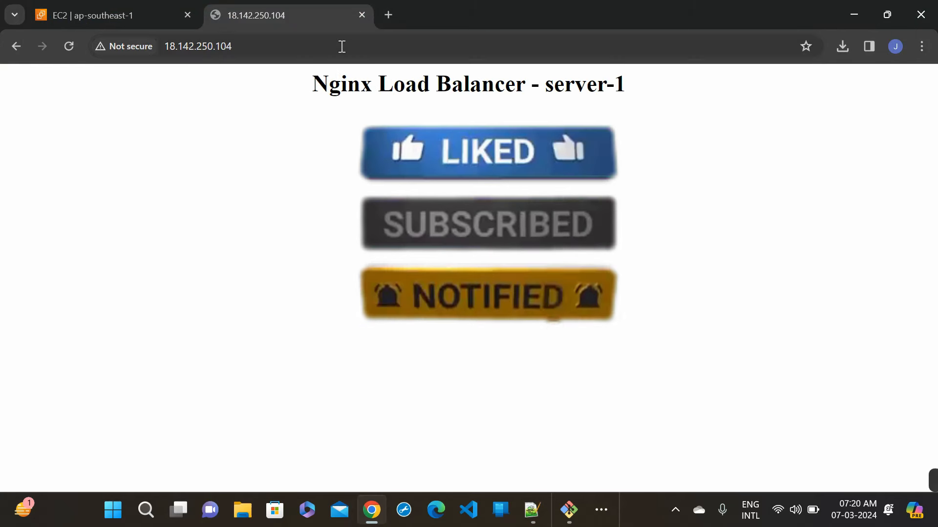
{"action": "left_click", "coordinate": [69, 46]}
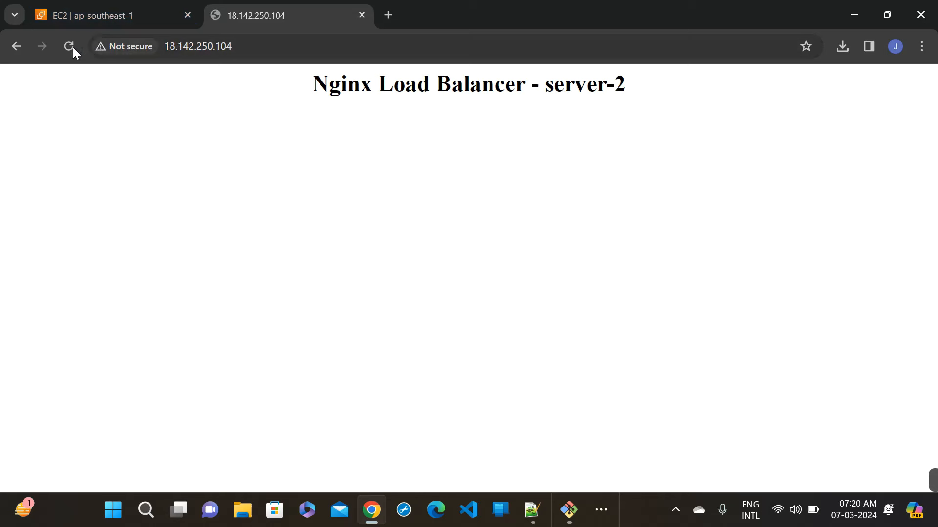
{"action": "left_click", "coordinate": [68, 46]}
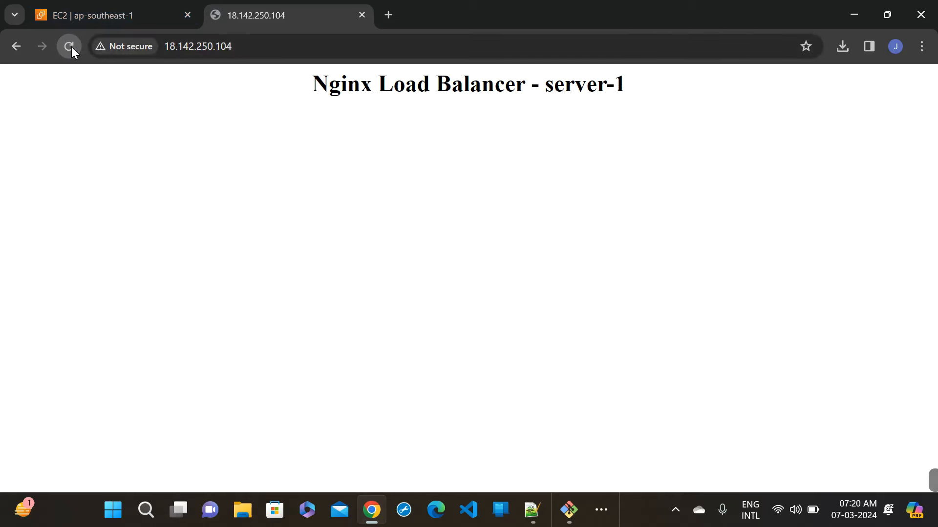
{"action": "left_click", "coordinate": [69, 45]}
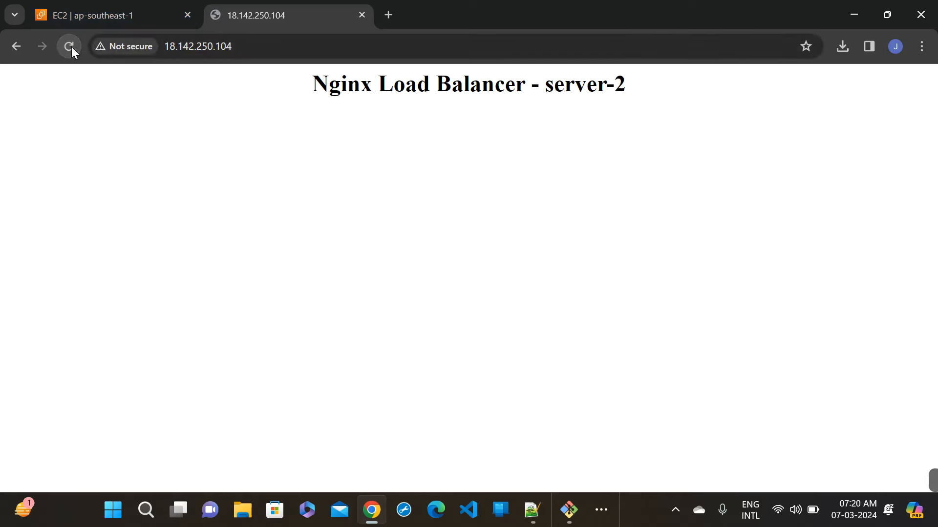
{"action": "left_click", "coordinate": [69, 46]}
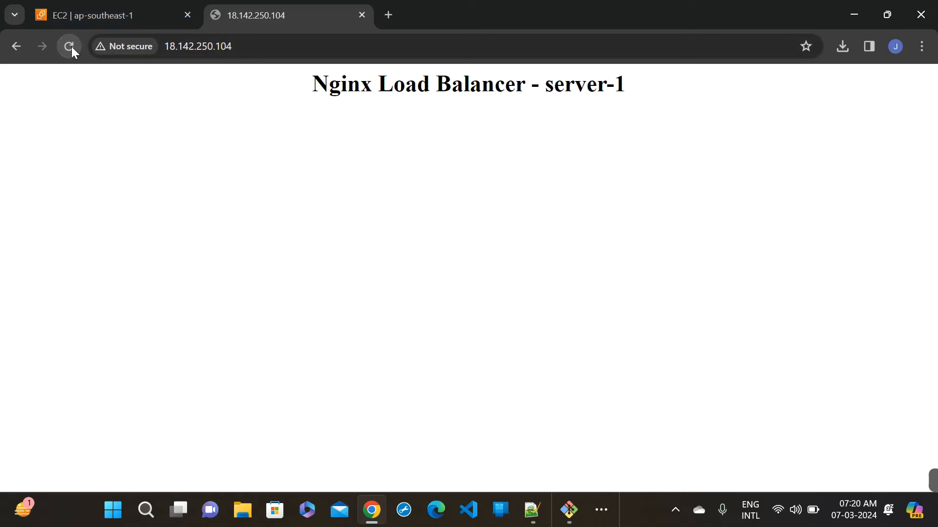
{"action": "left_click", "coordinate": [69, 46]}
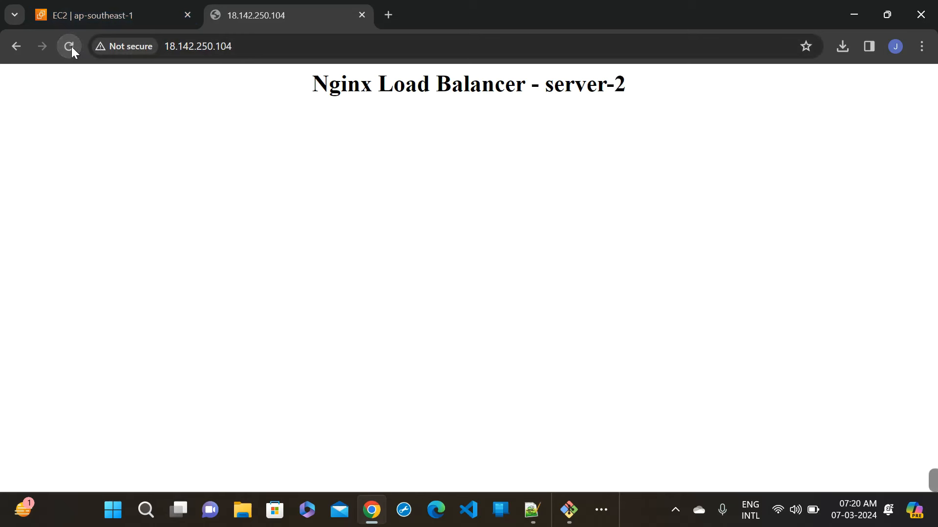